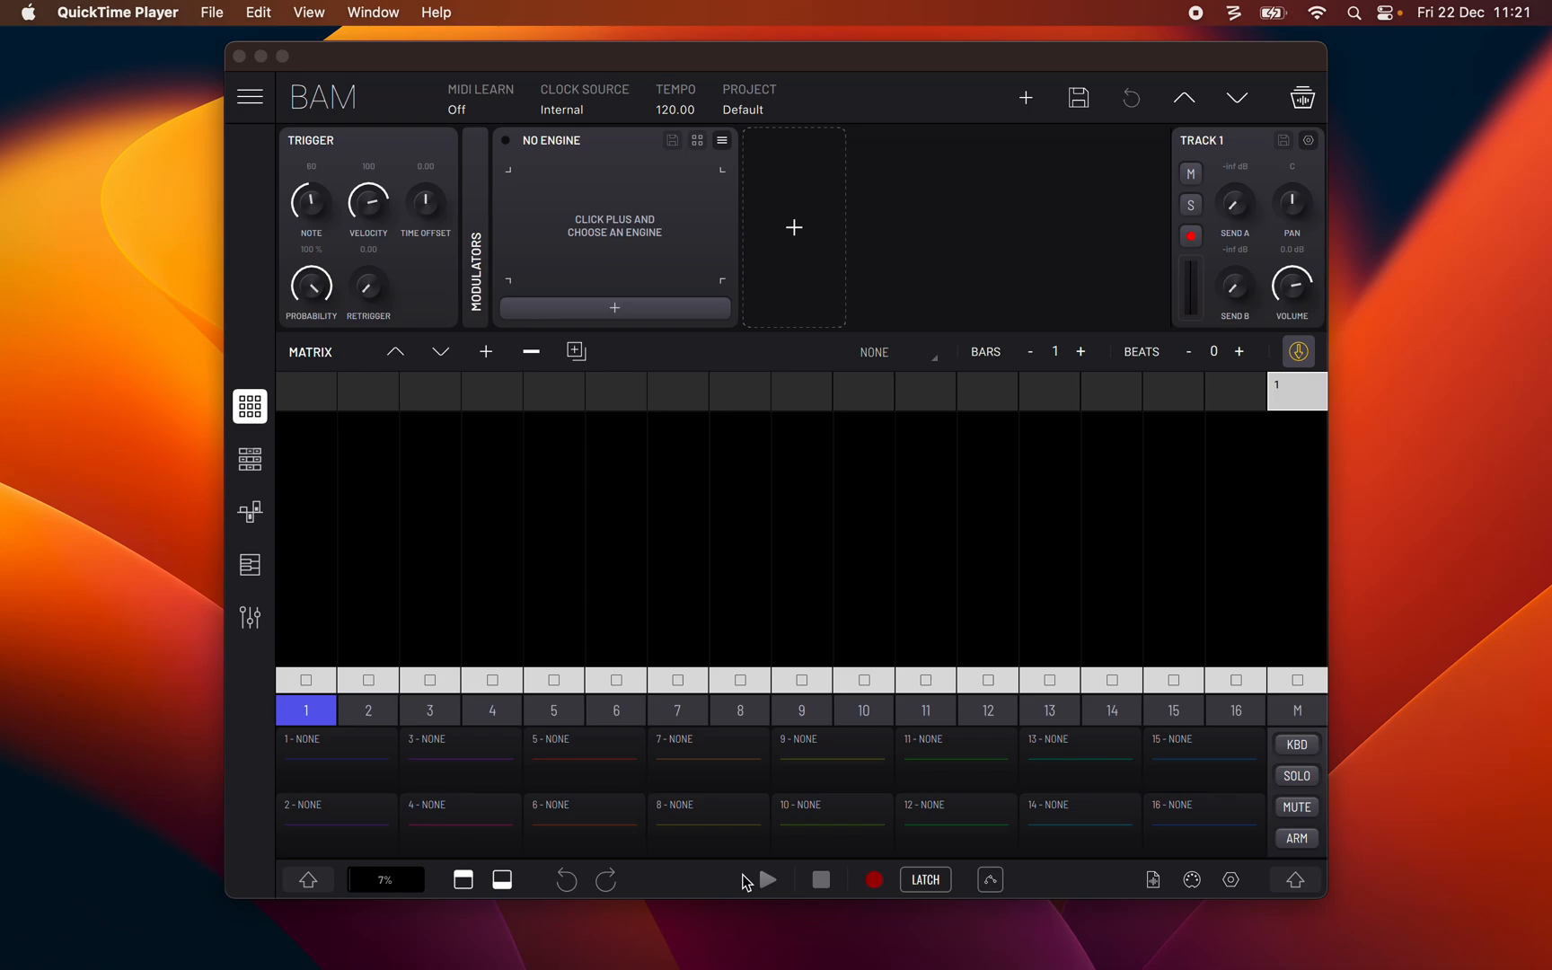
mouse_move(832, 114)
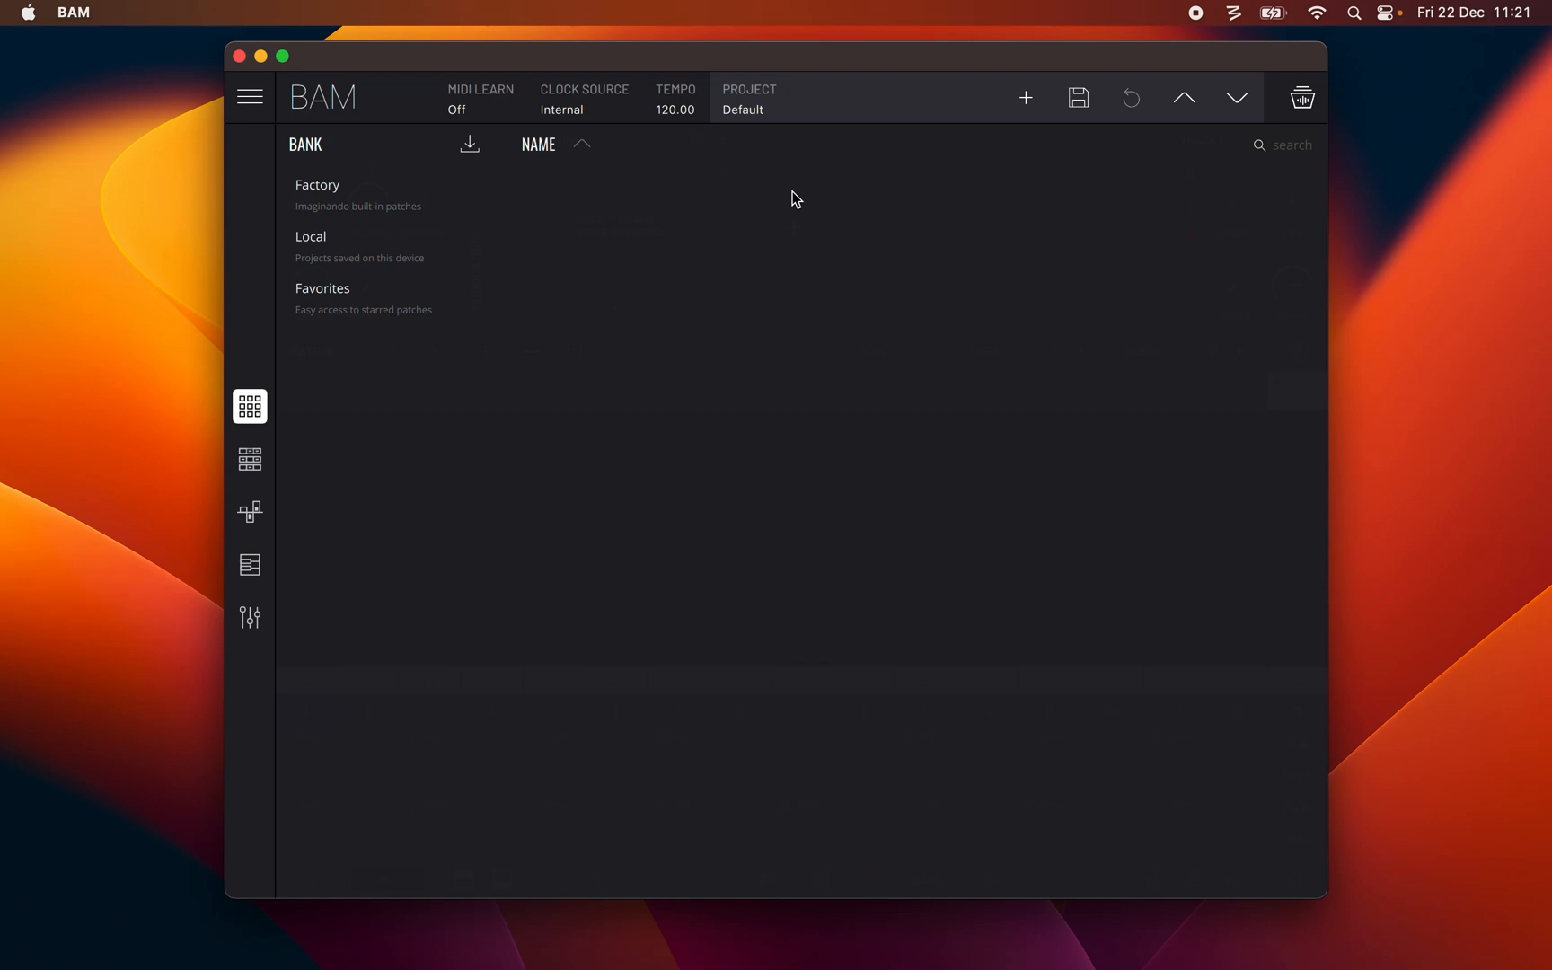
mouse_move(350, 155)
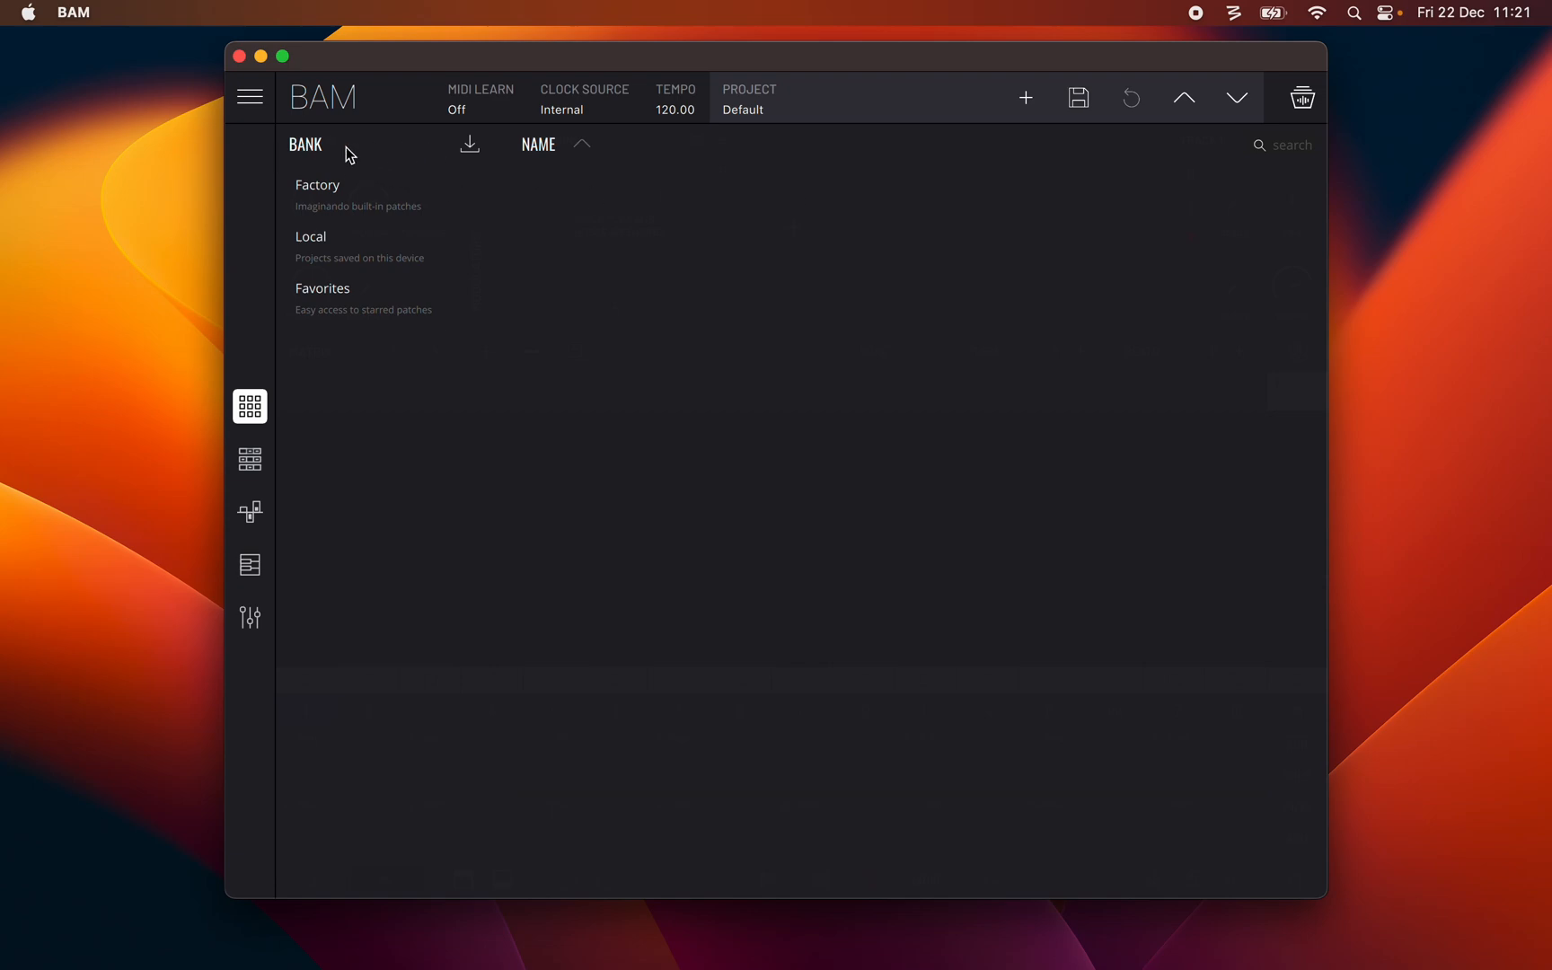
mouse_move(1291, 164)
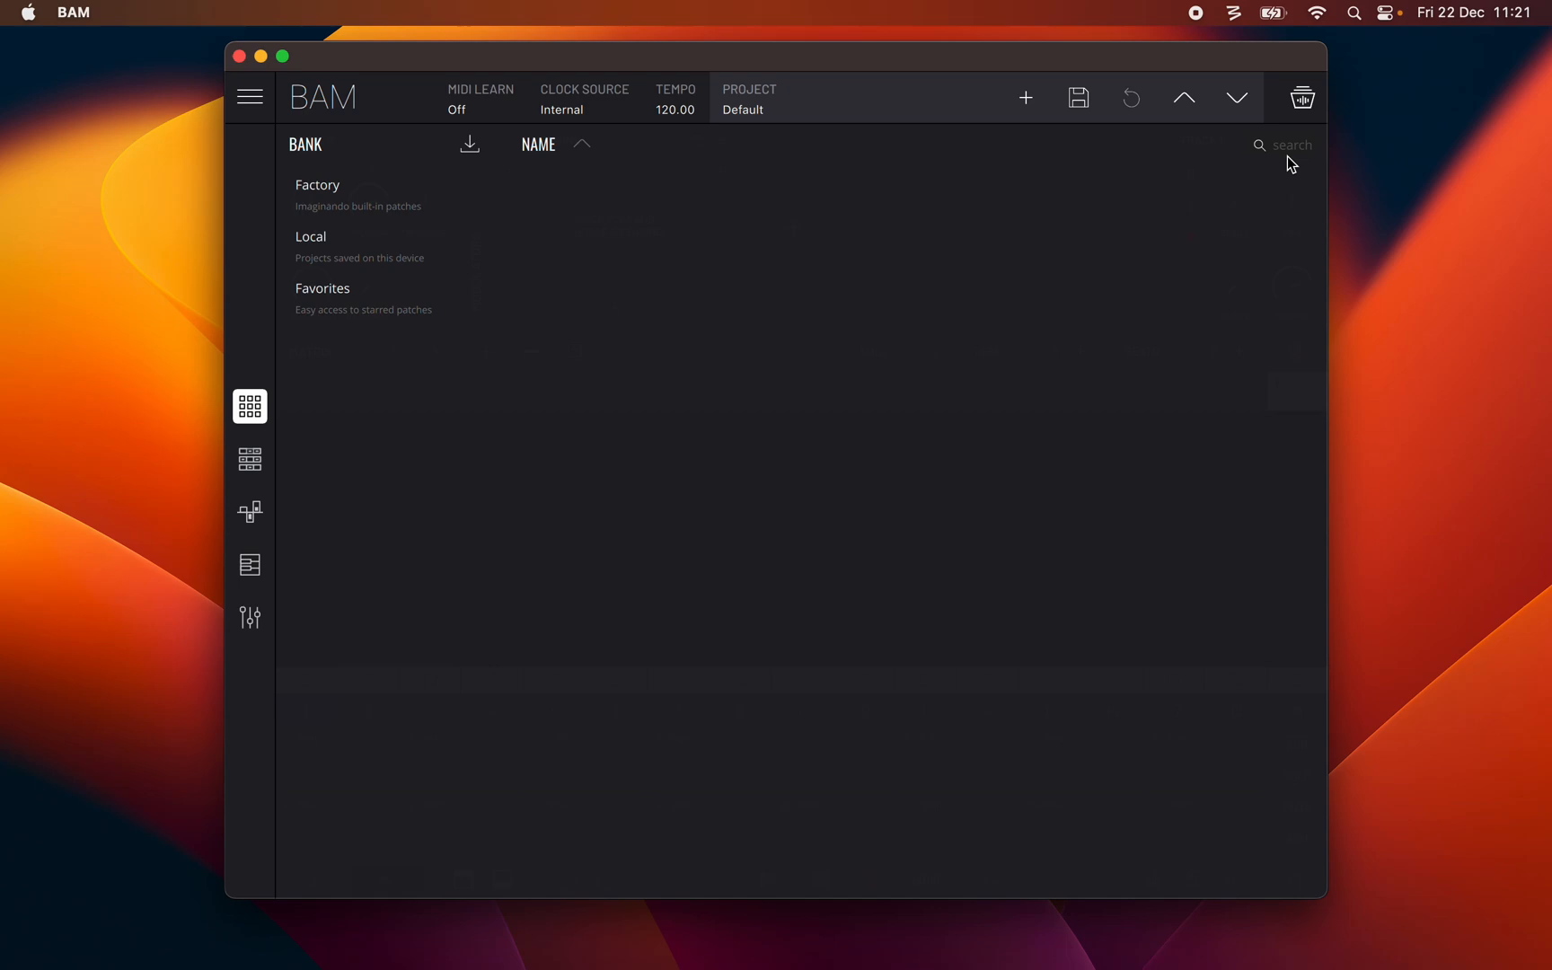
mouse_move(545, 185)
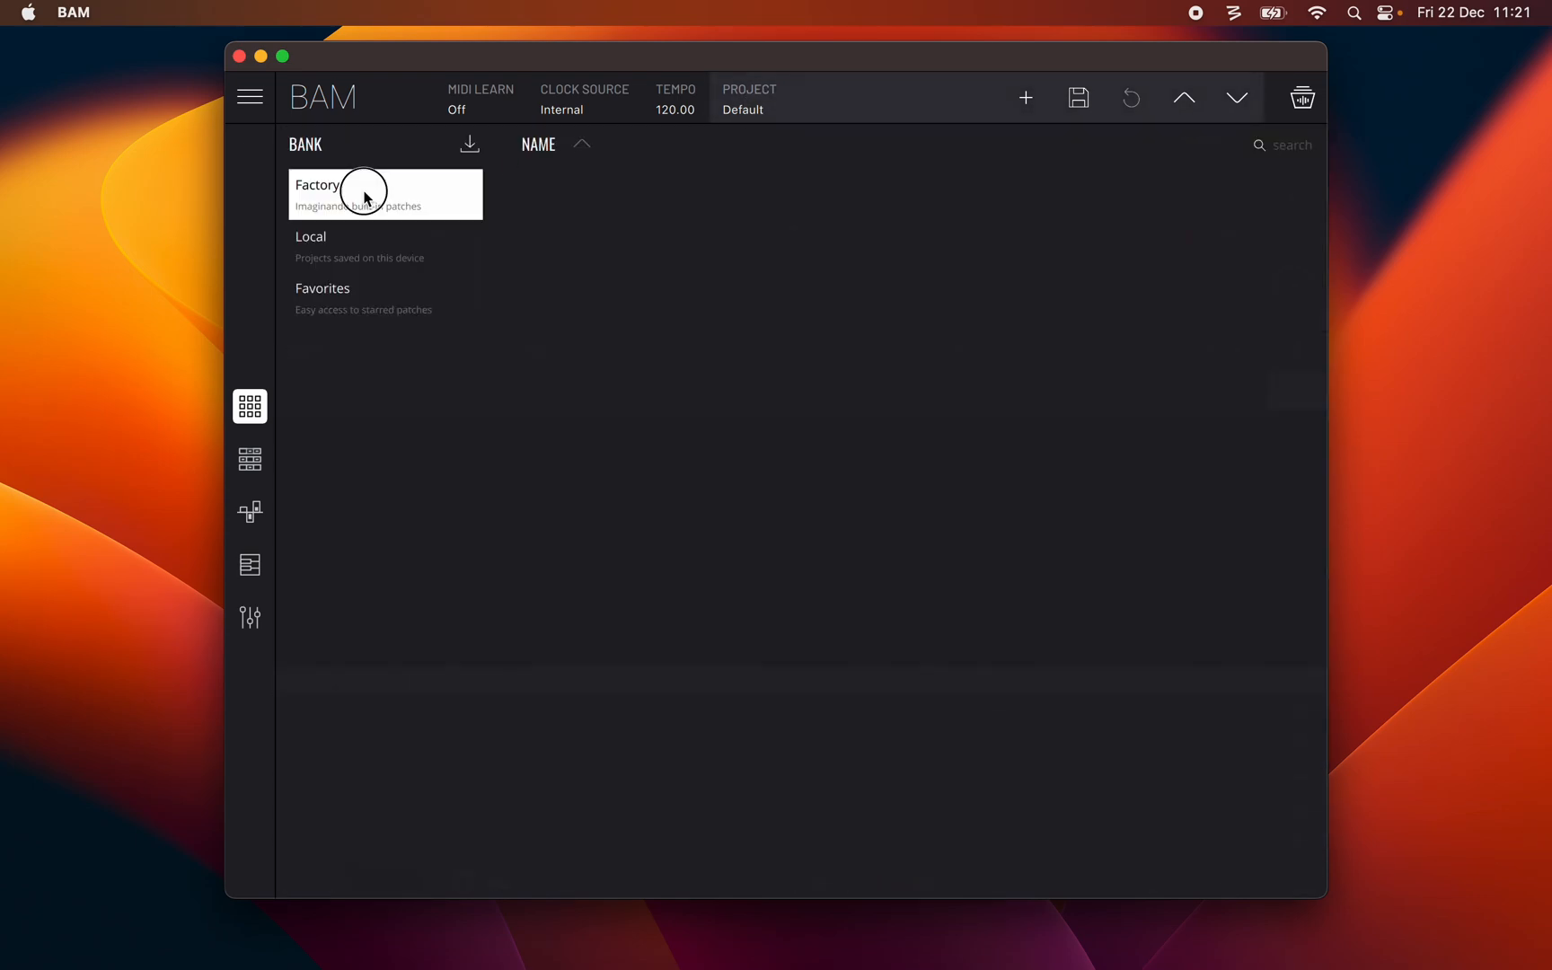
Step: Browse the Factory, Local and Favorites banks and load factory project 909 Day 130
click(356, 194)
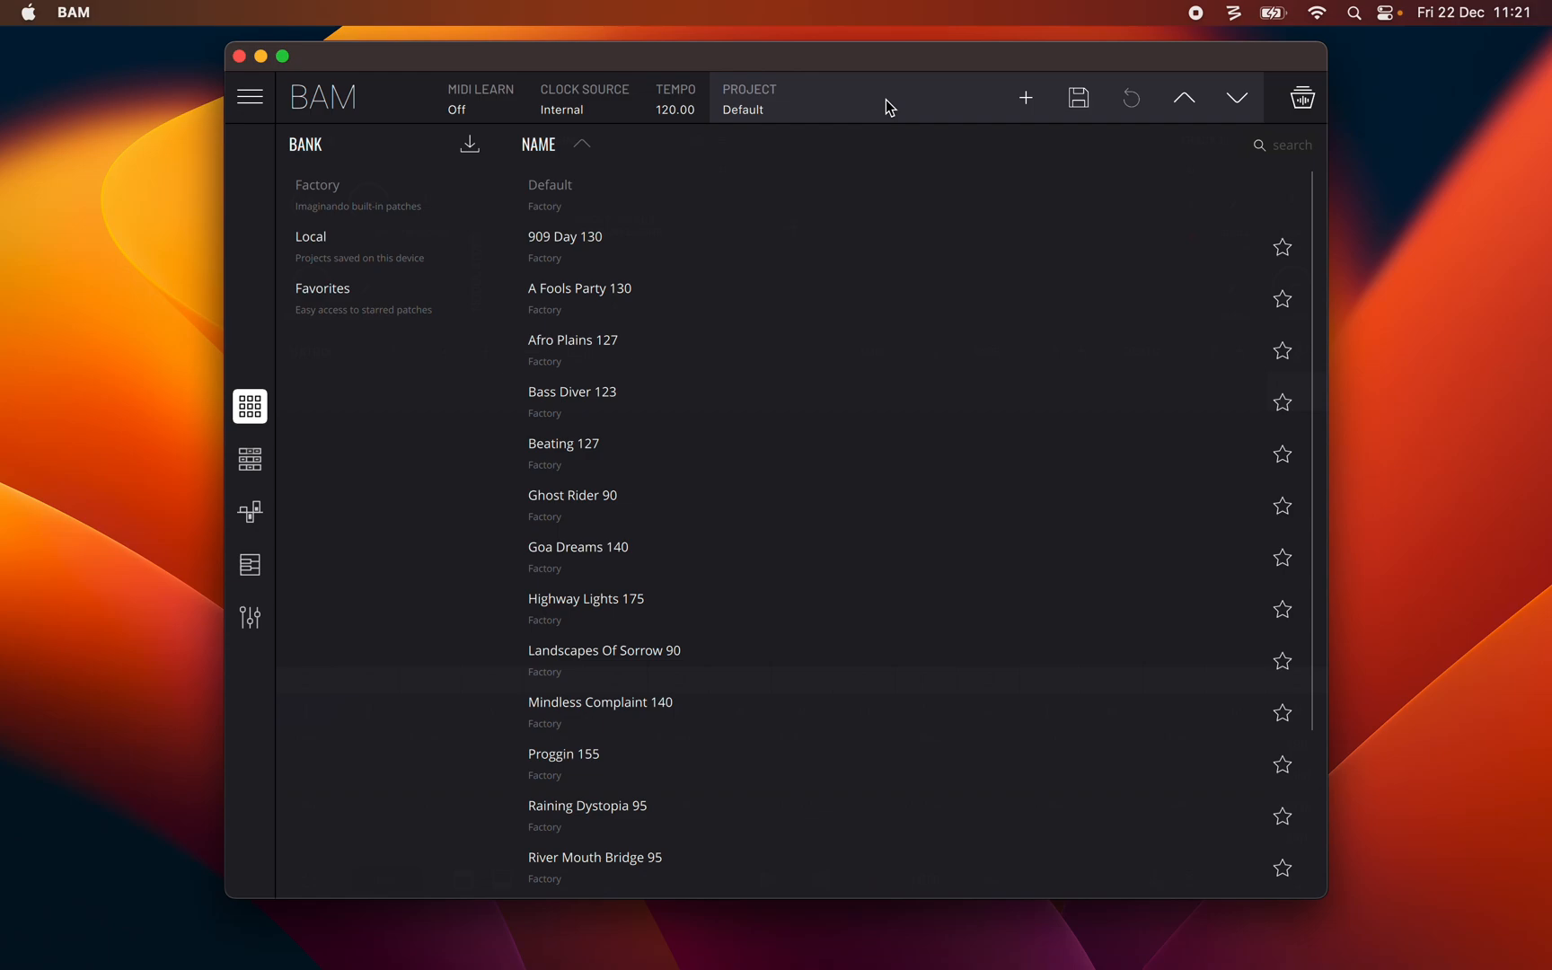
click(1291, 144)
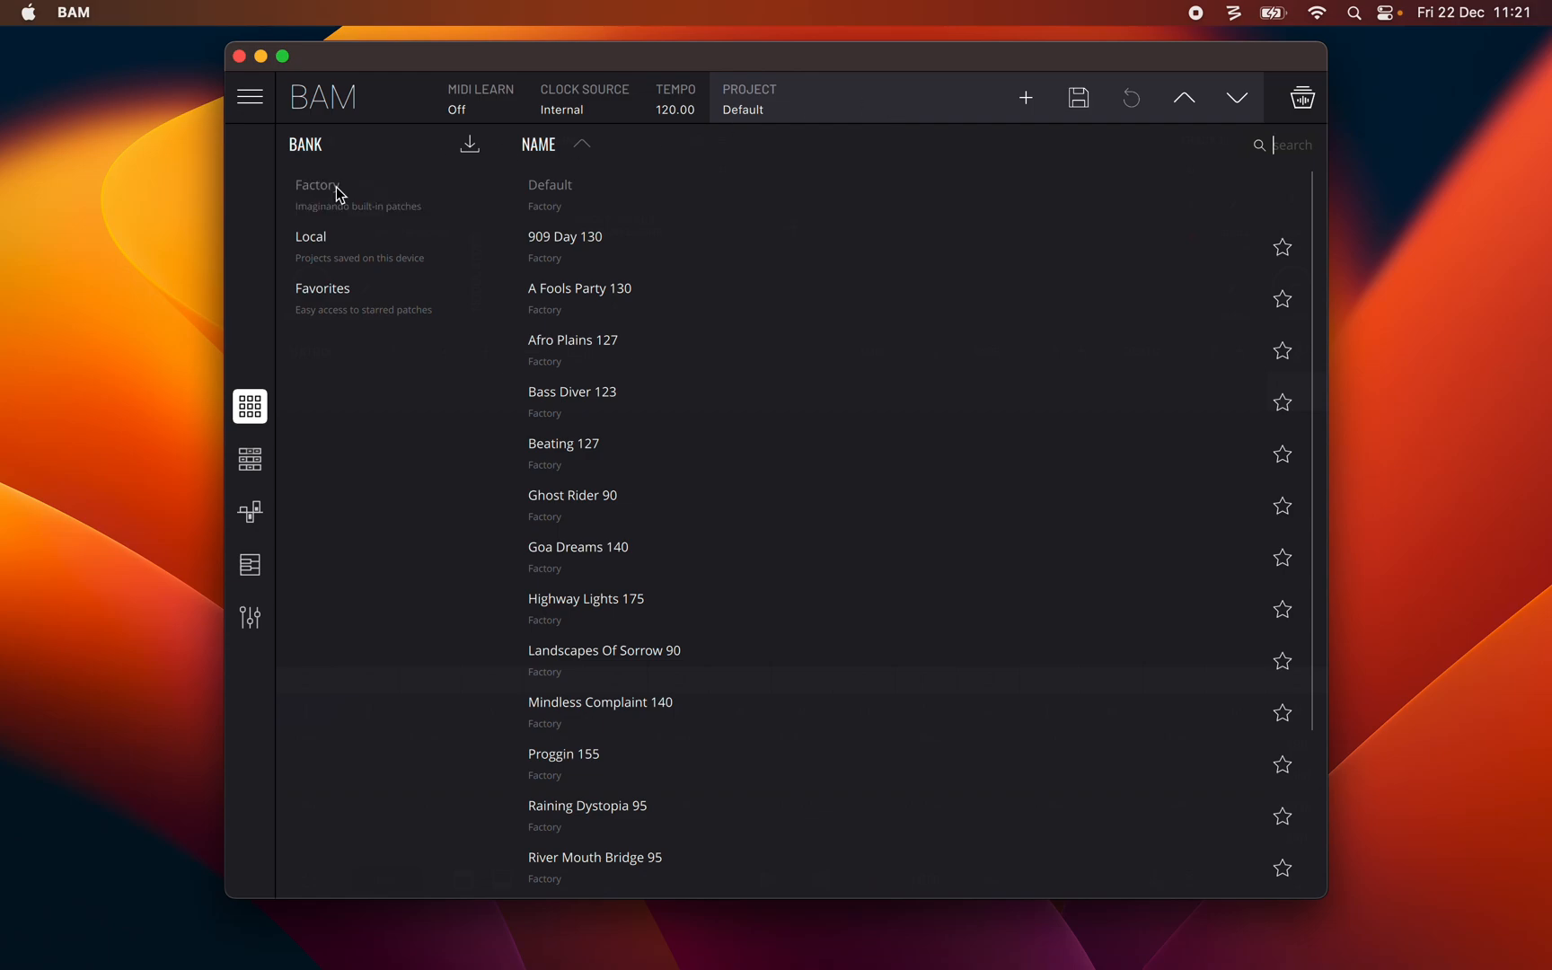
mouse_move(335, 257)
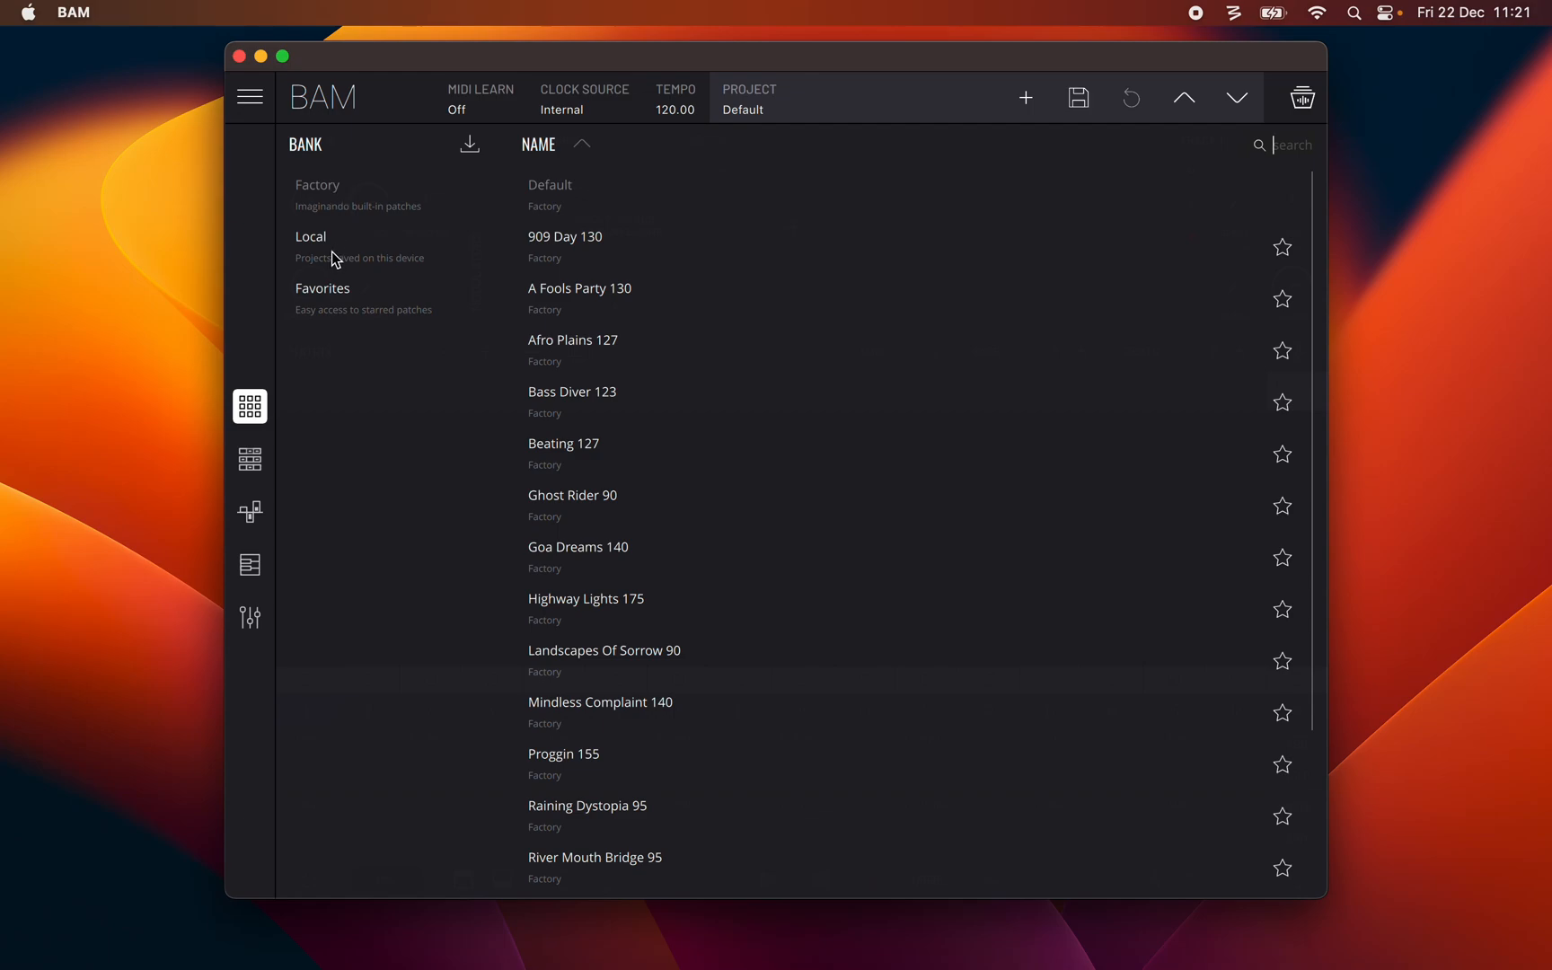
click(311, 236)
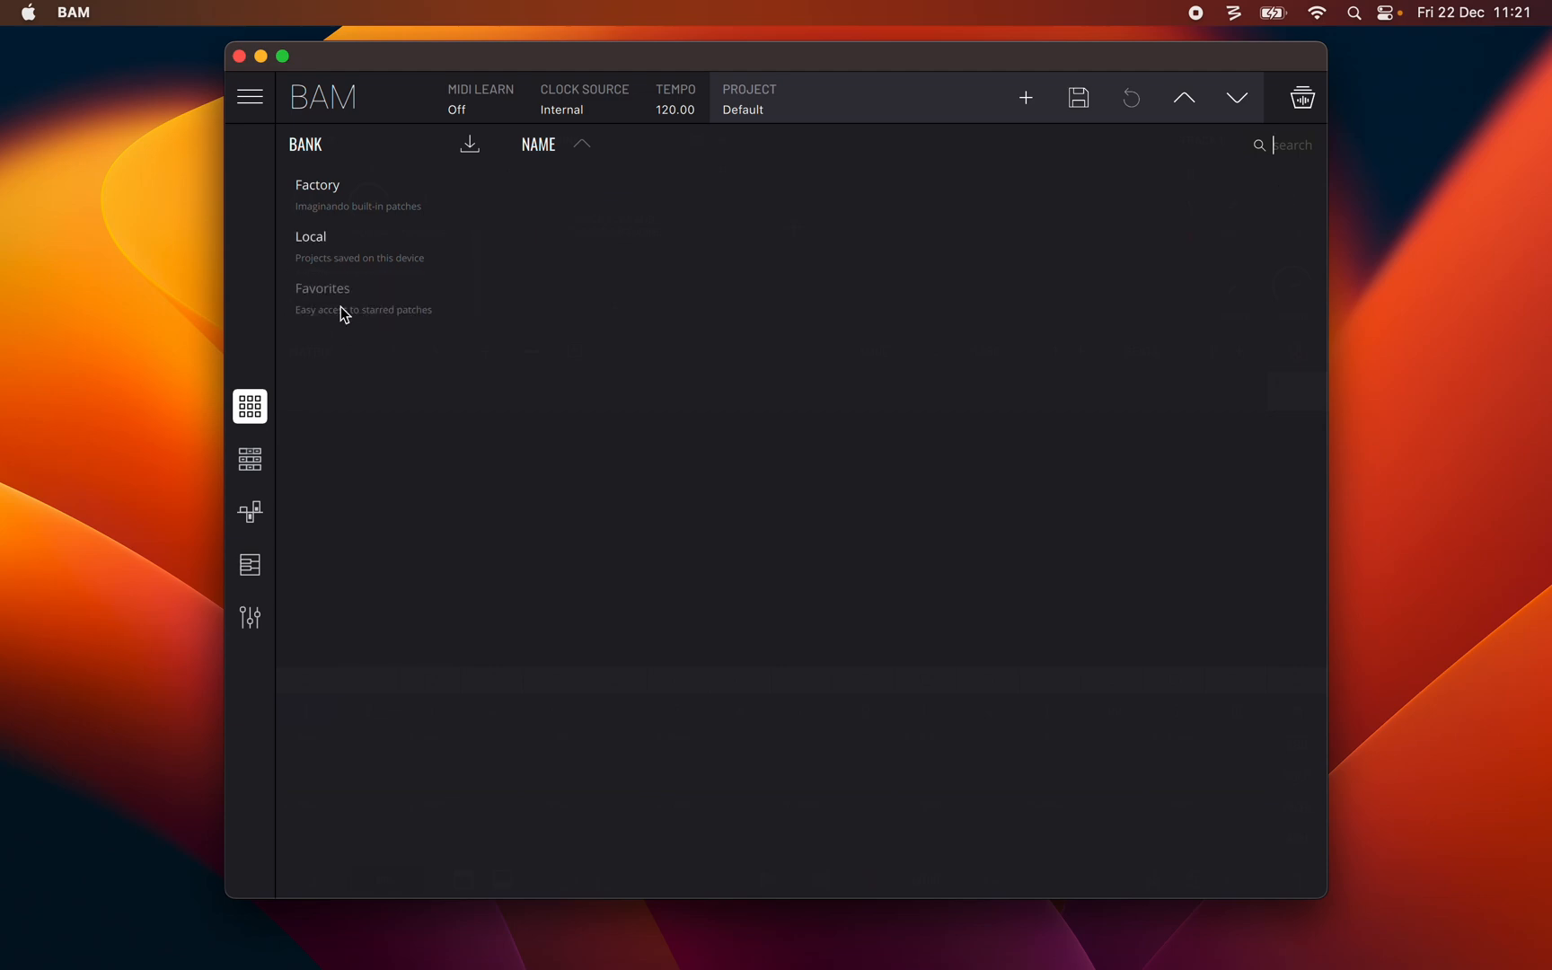
mouse_move(352, 307)
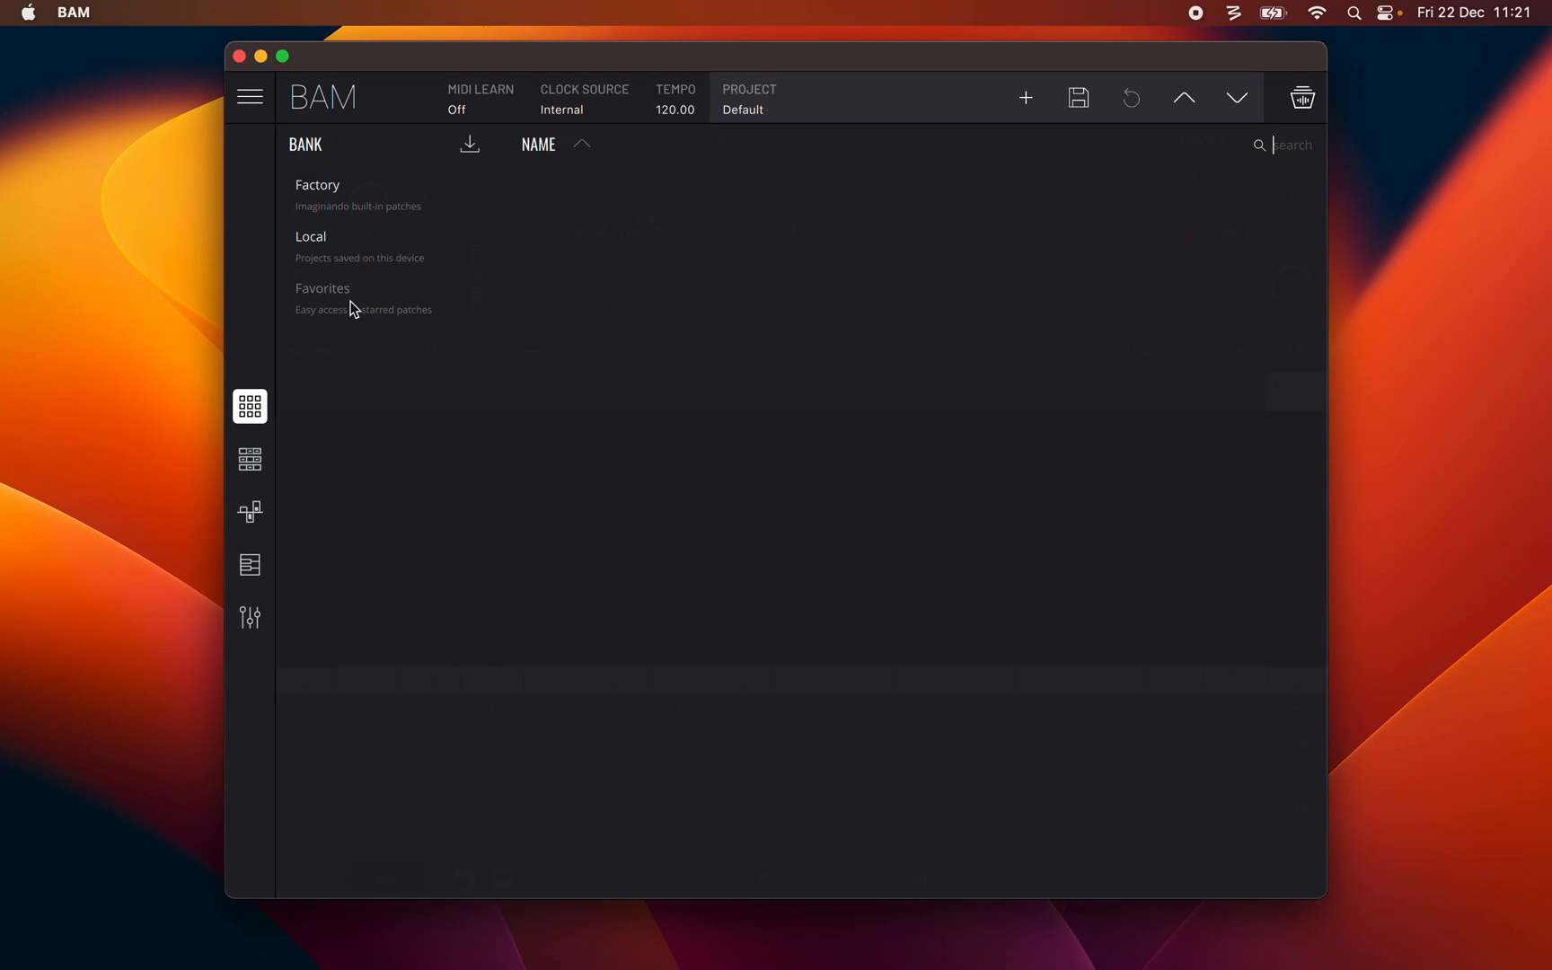
click(318, 185)
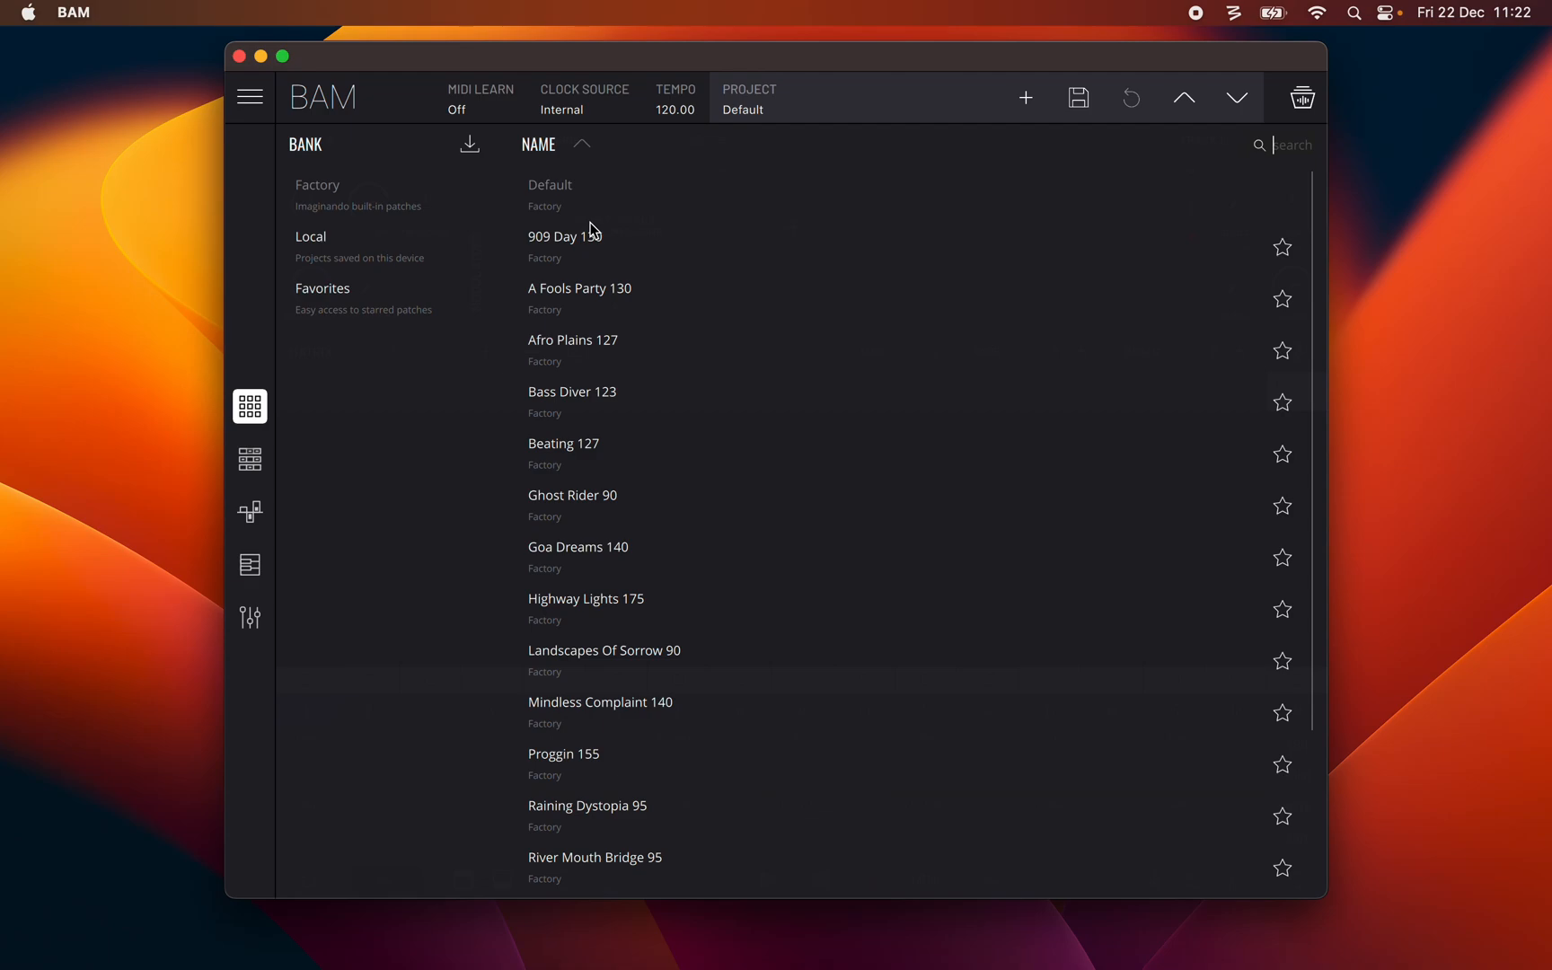
mouse_move(589, 250)
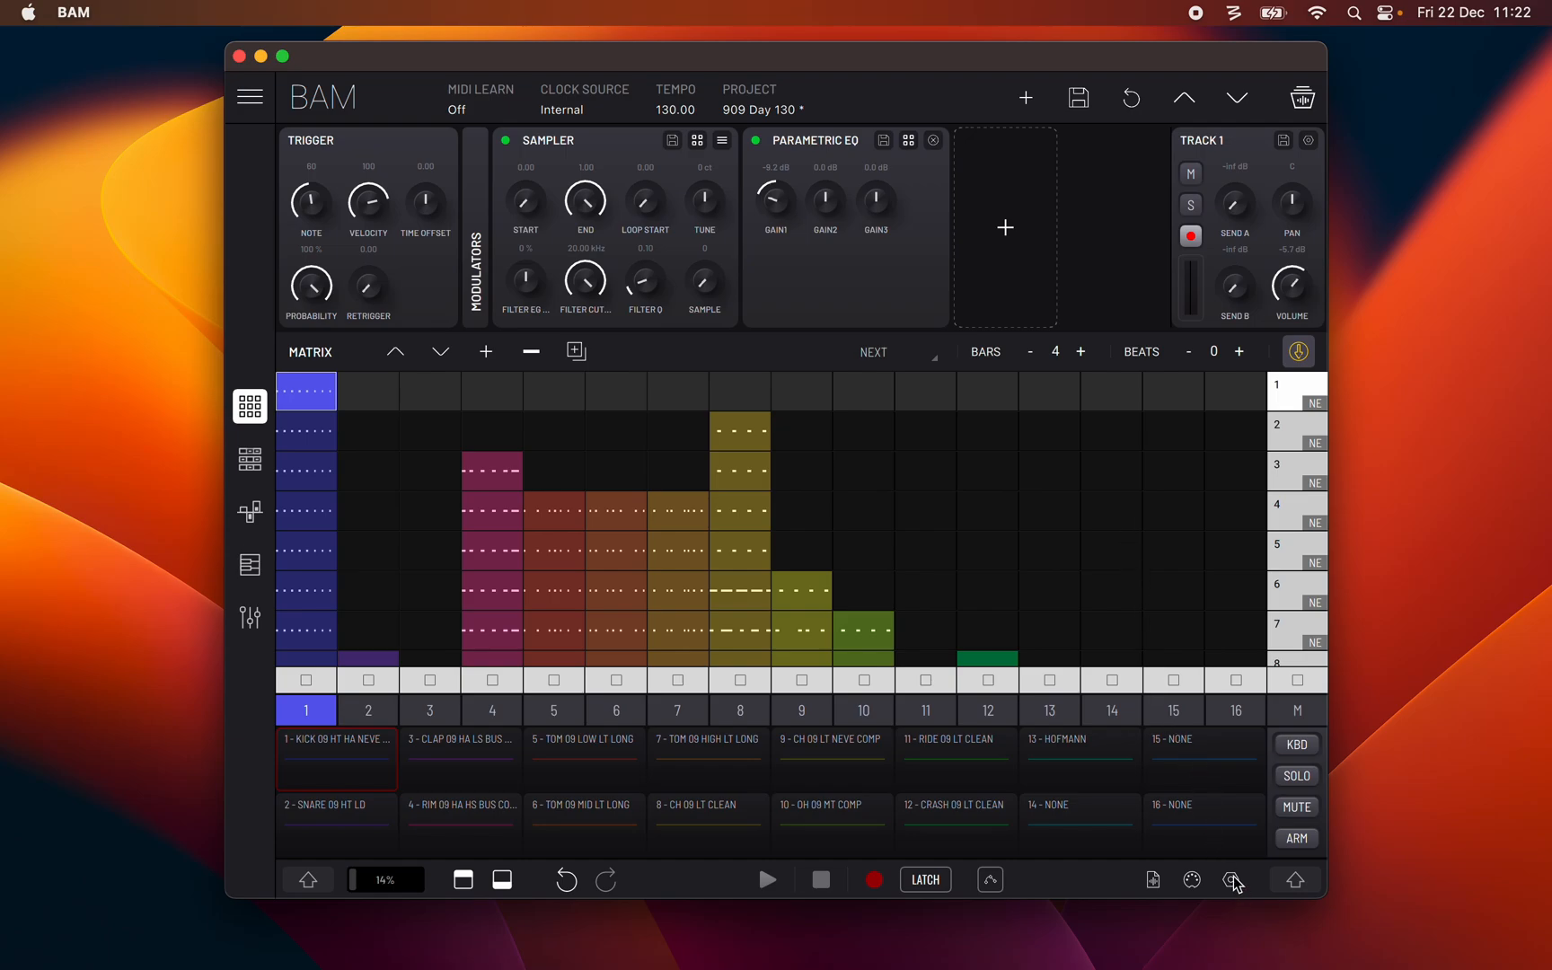
Step: Set the Autosave Frequency preference to 10 MINUTES and close Preferences
click(1232, 880)
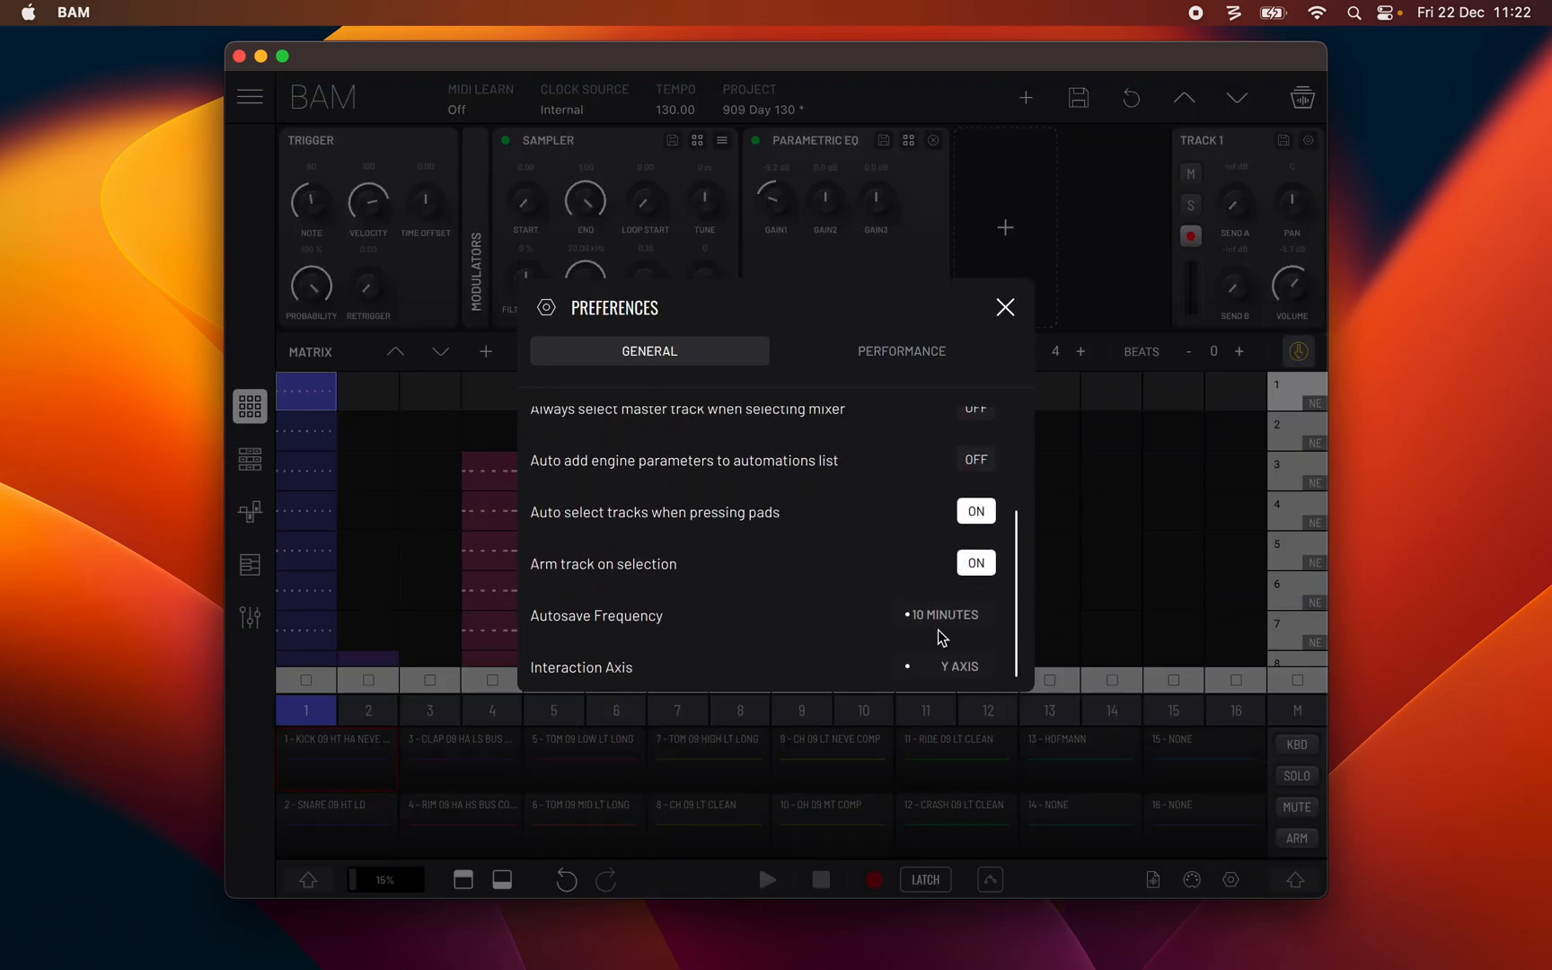
click(940, 614)
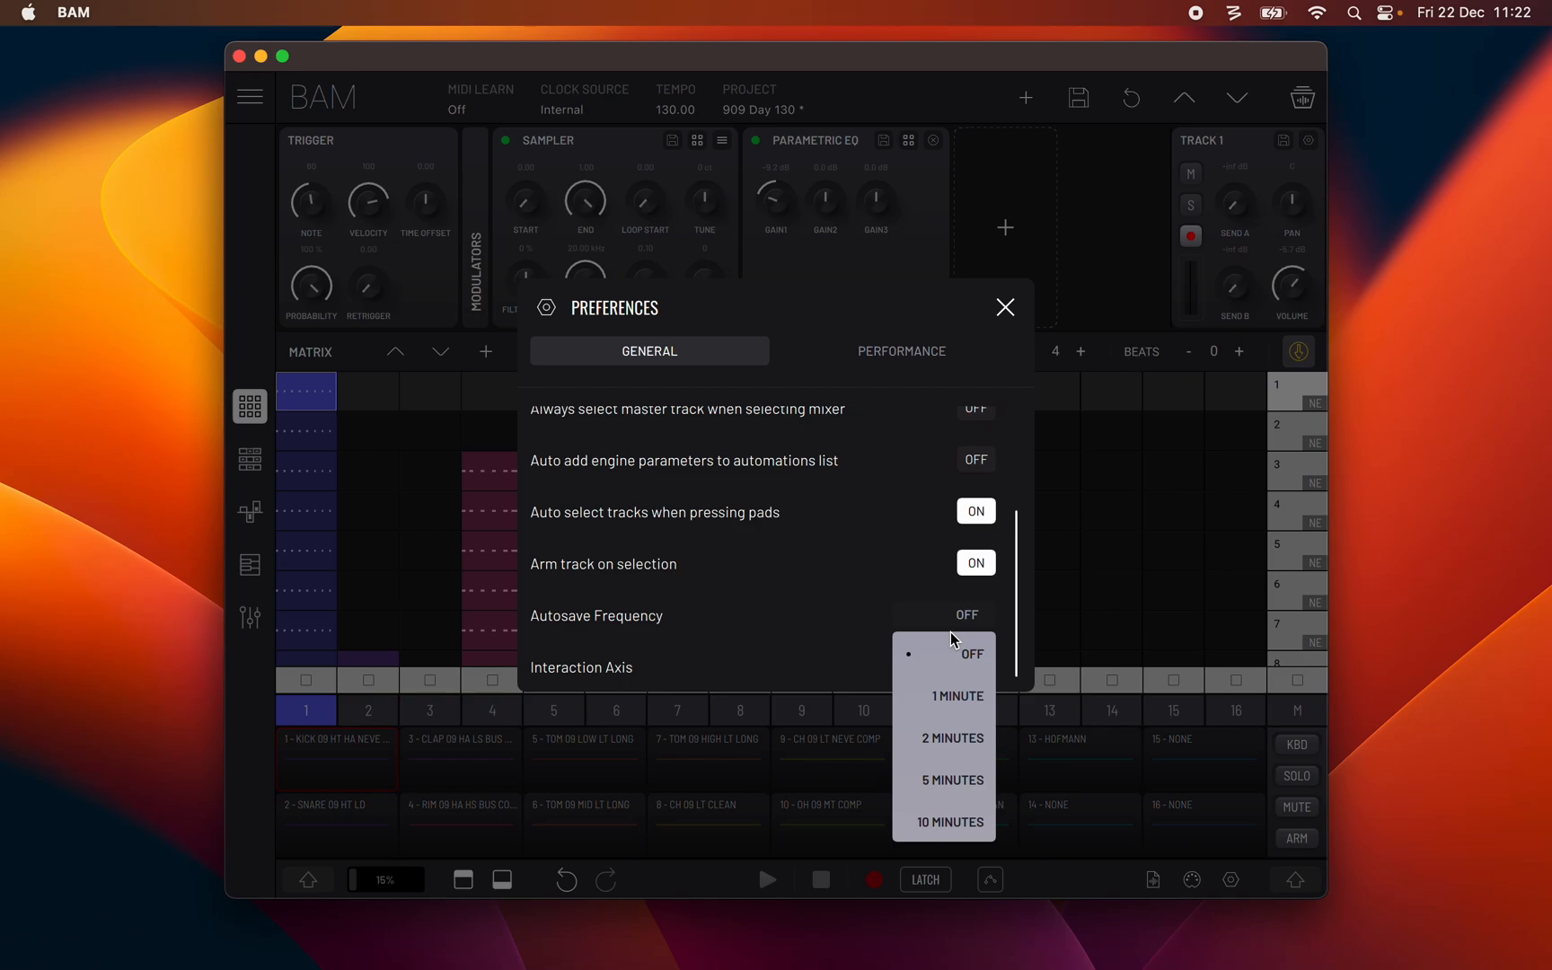
click(947, 821)
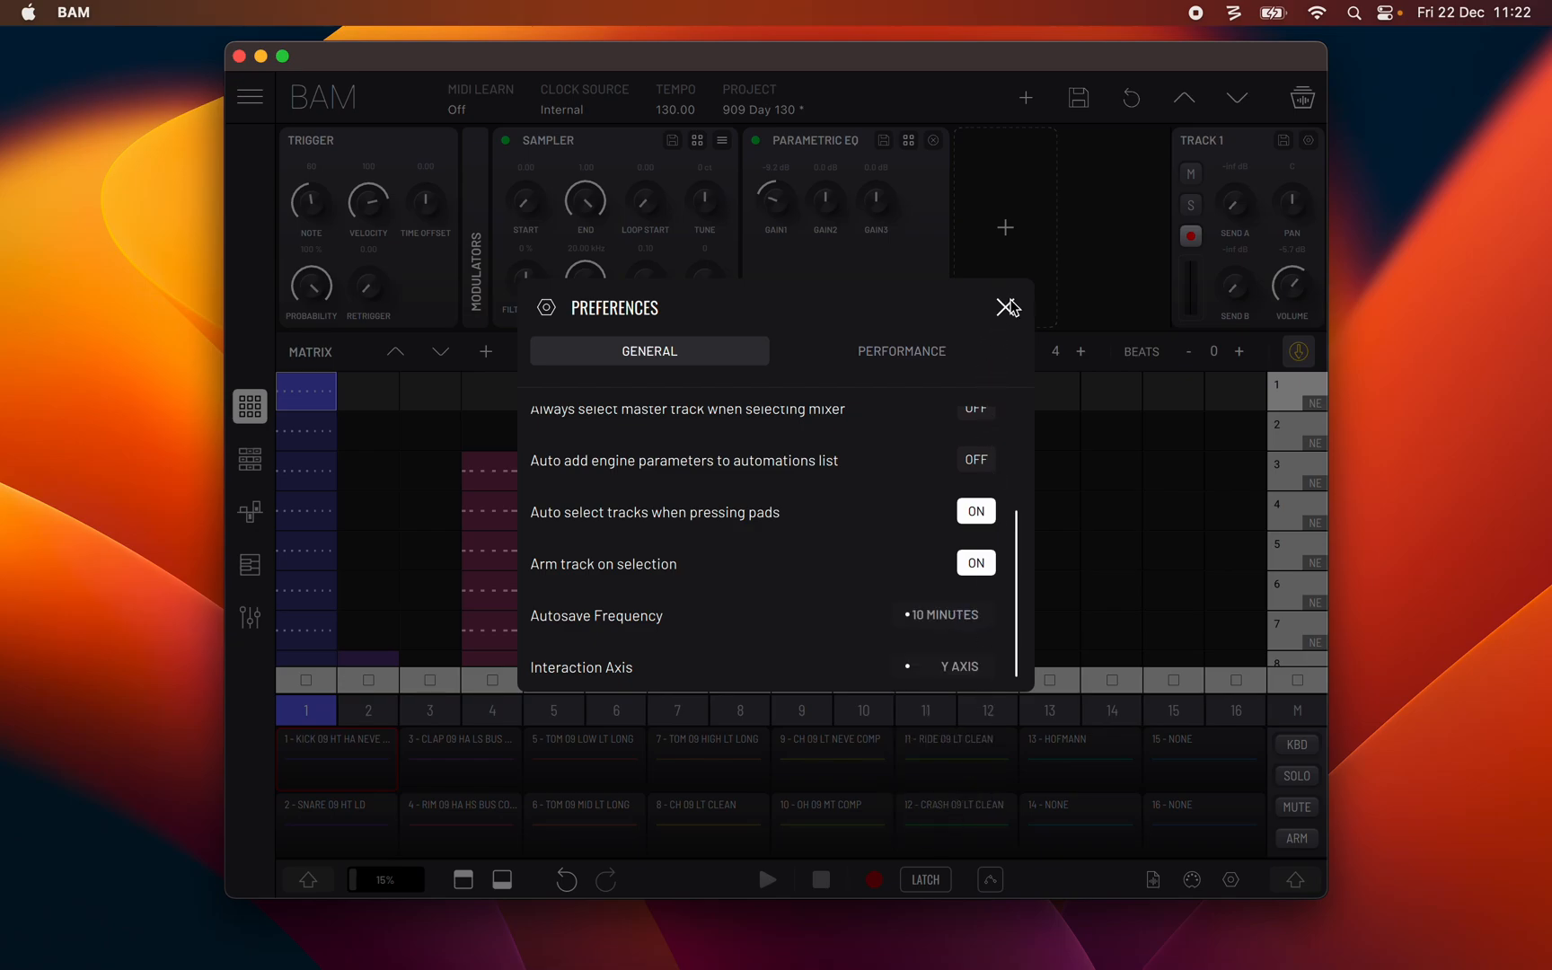
click(1007, 307)
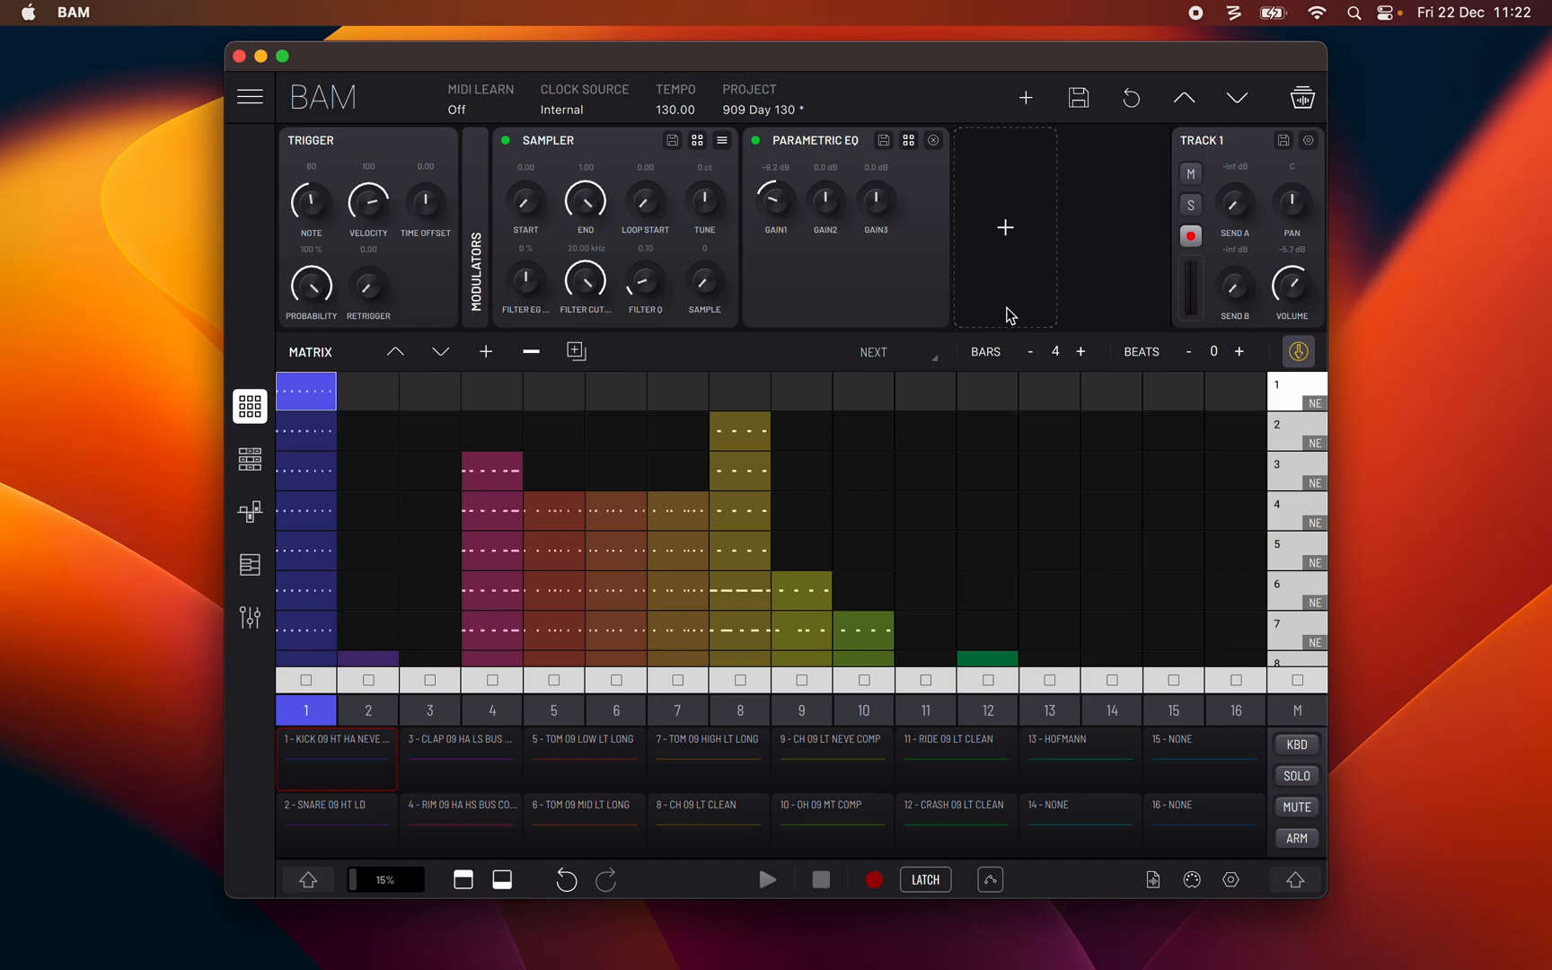
click(1077, 99)
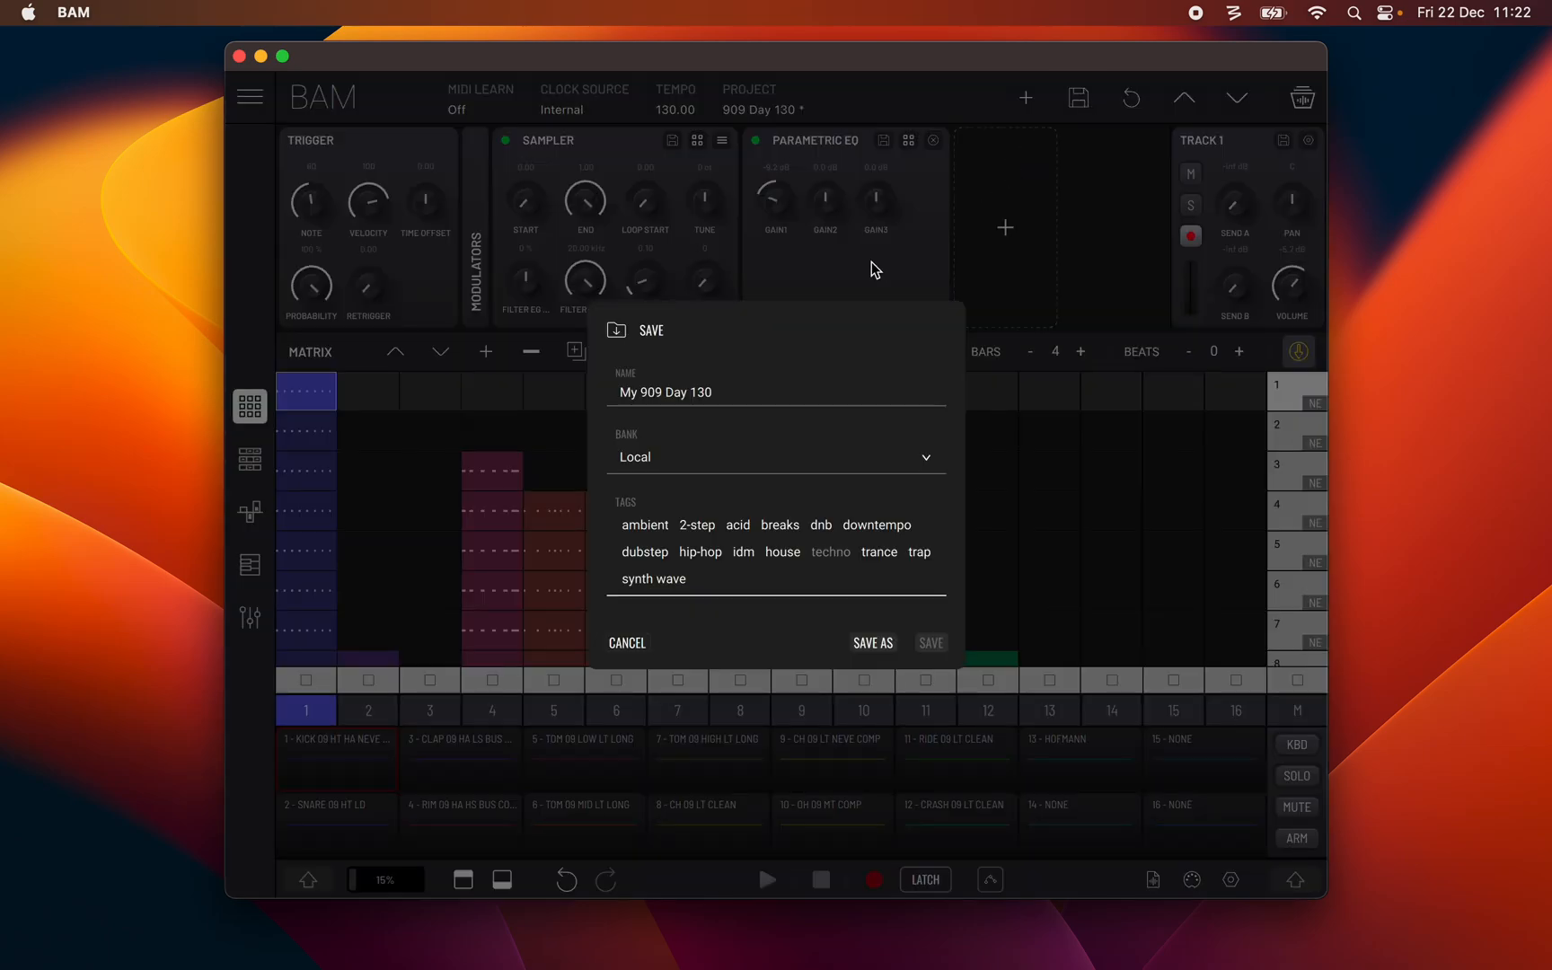
click(664, 391)
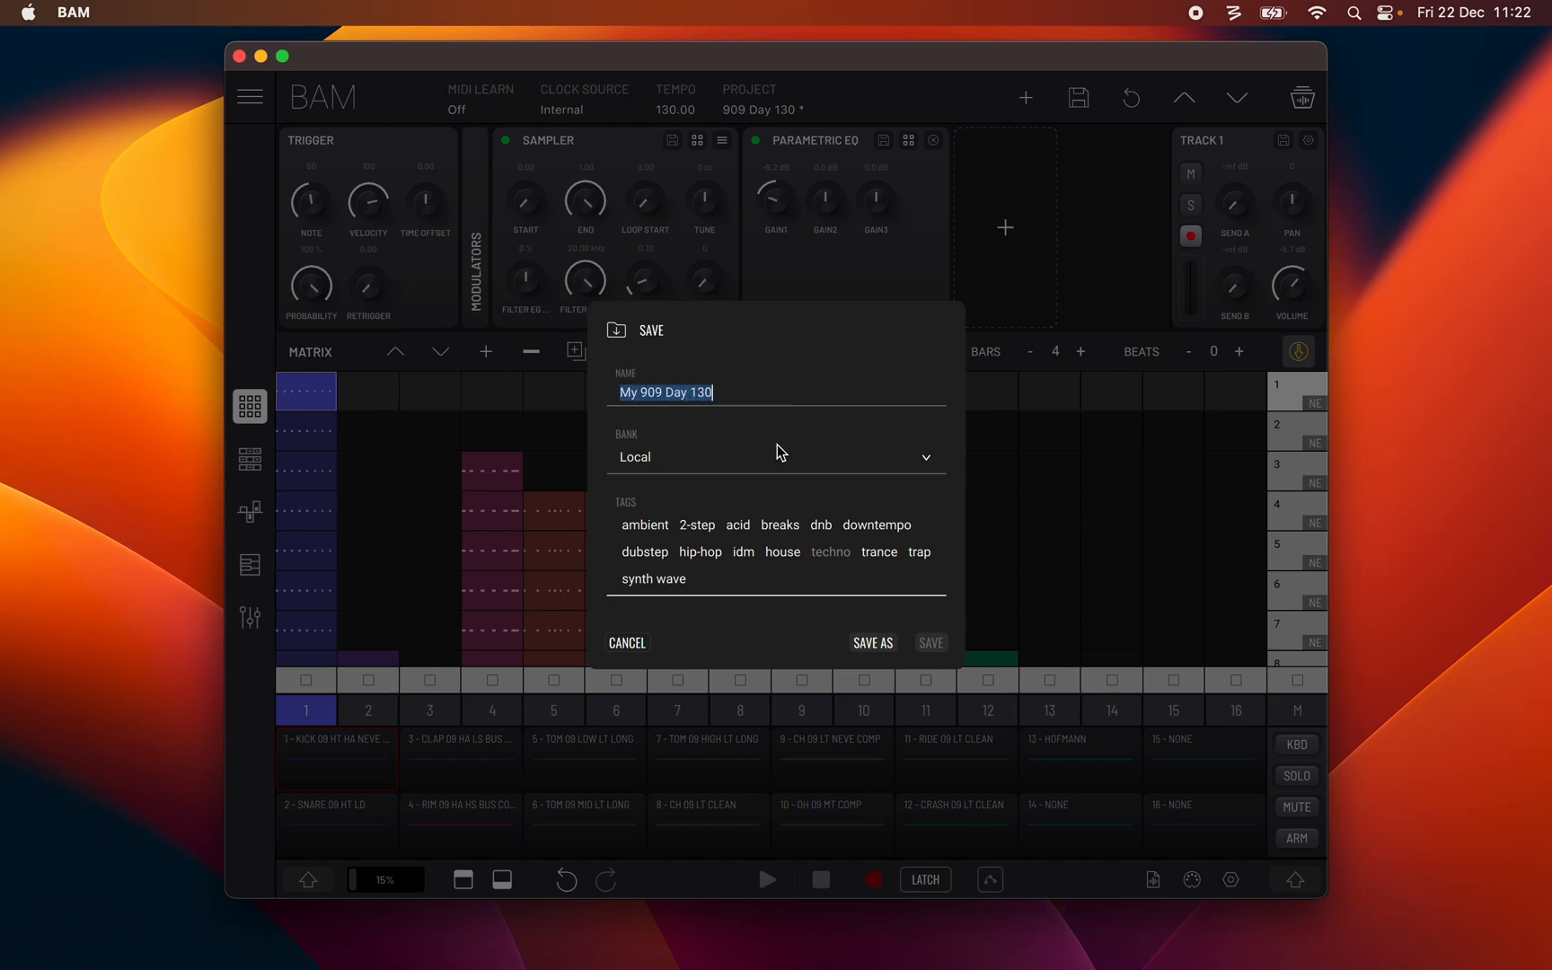
click(777, 456)
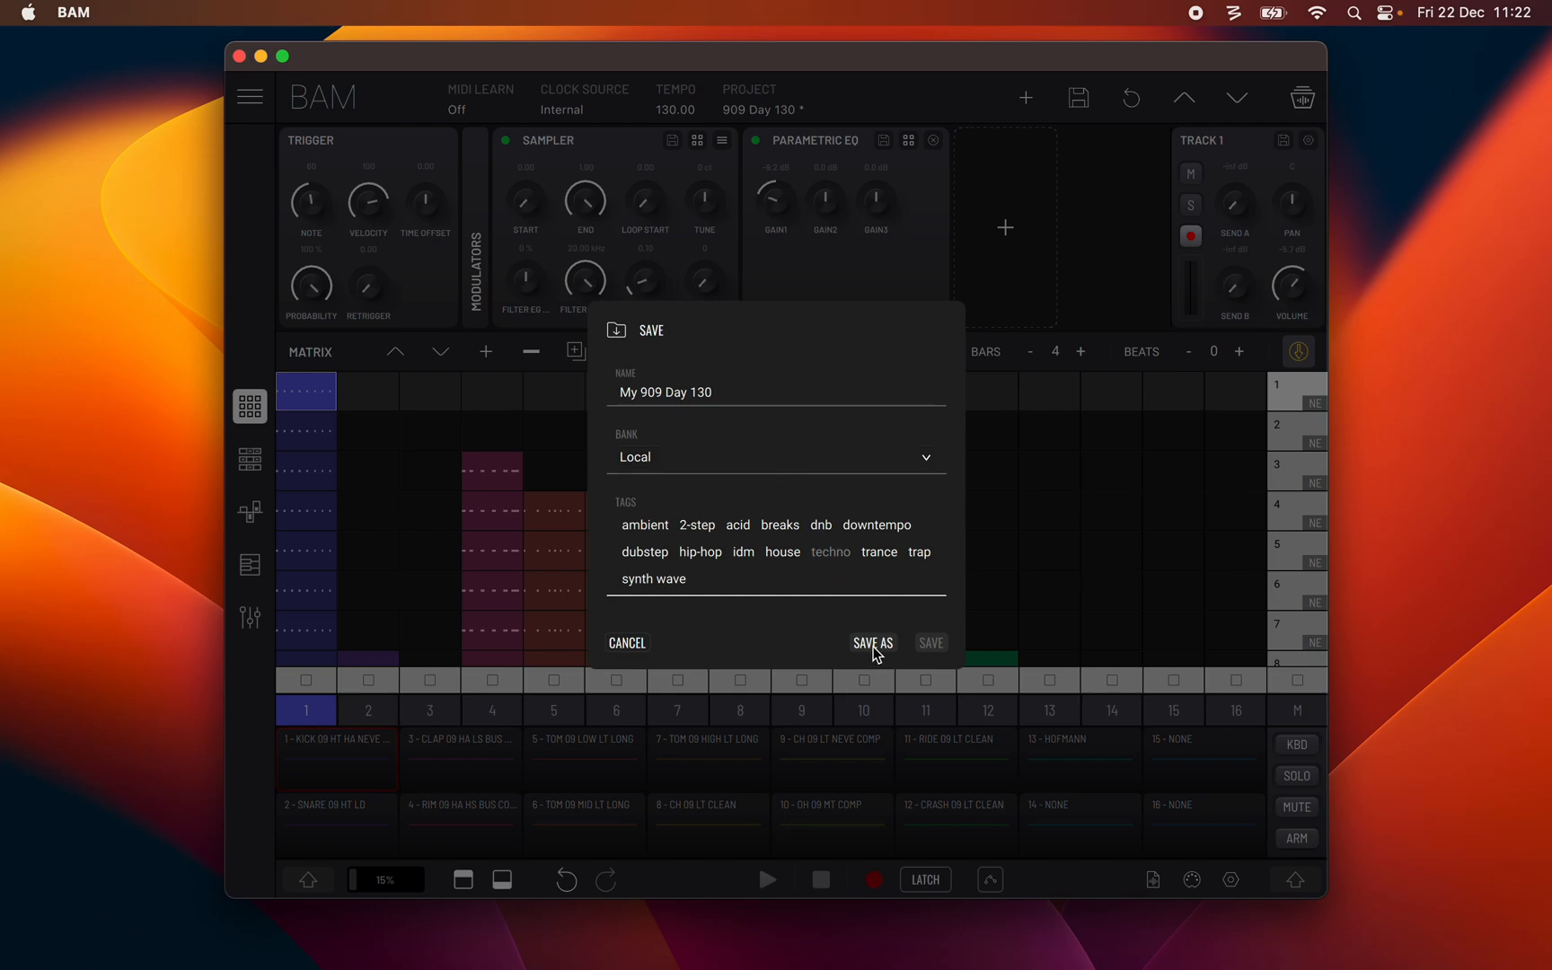
mouse_move(939, 649)
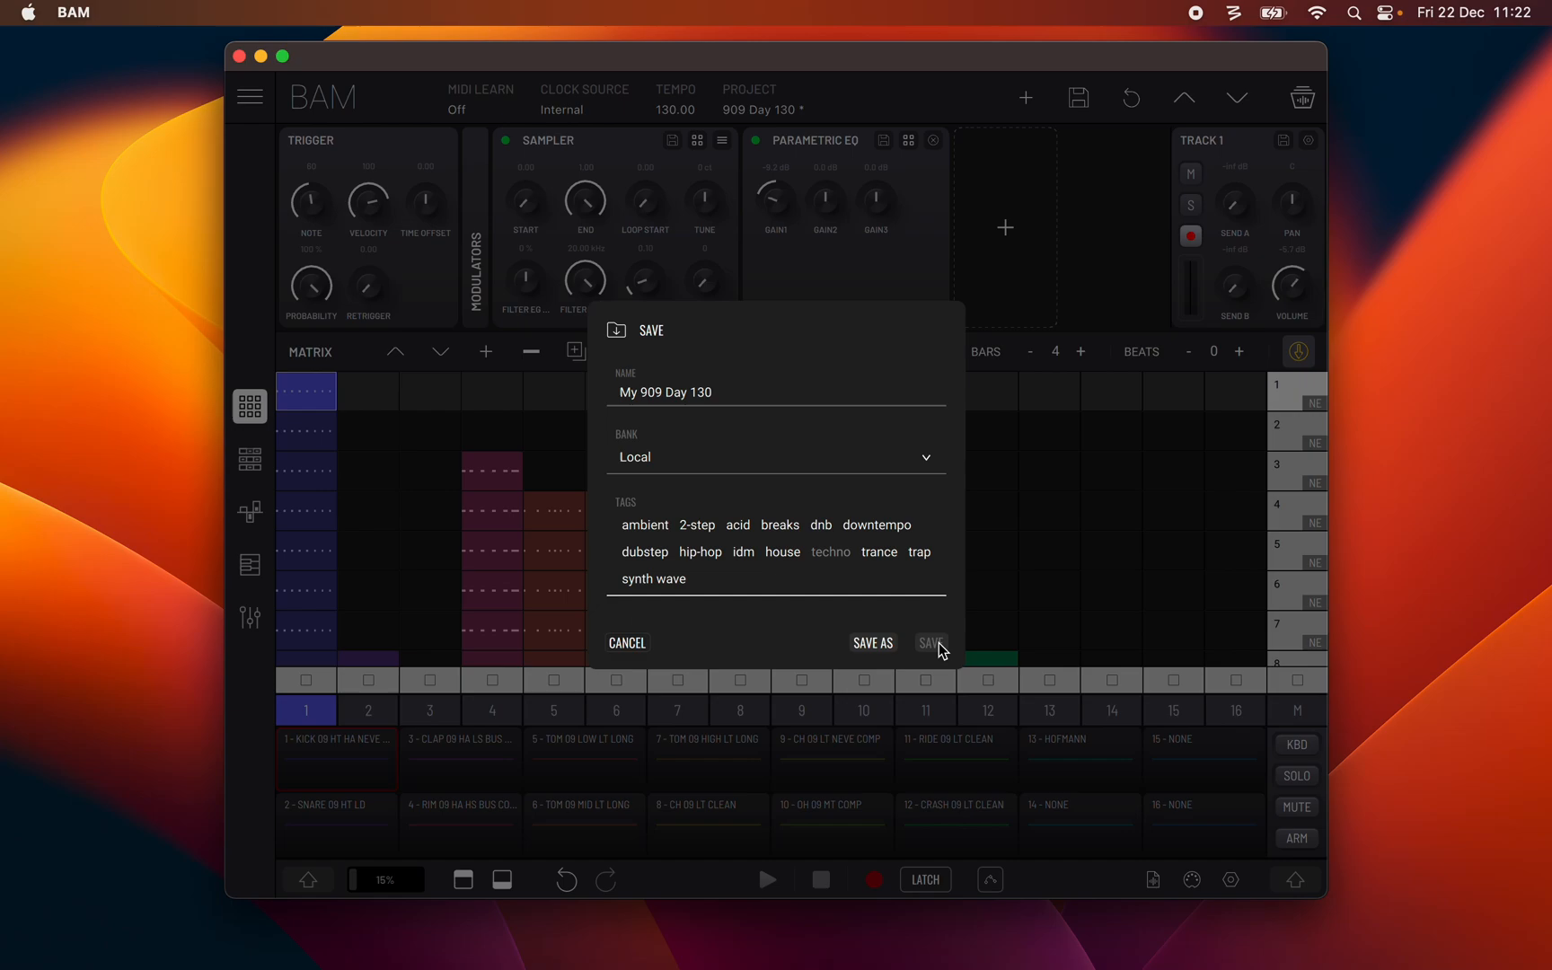
mouse_move(627, 653)
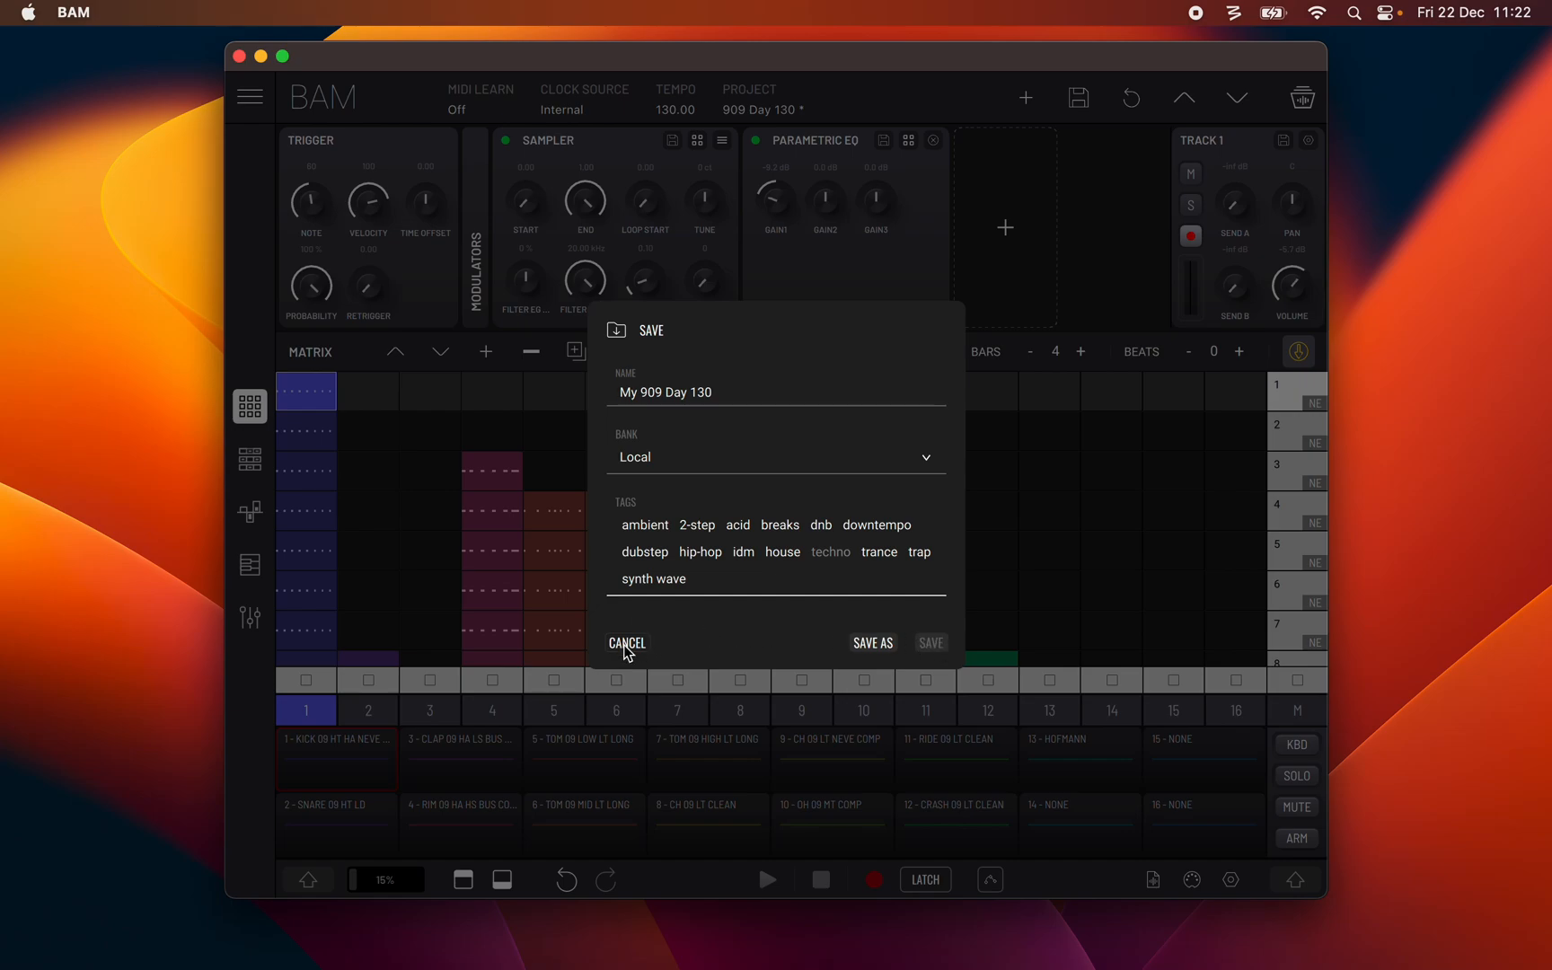
click(626, 641)
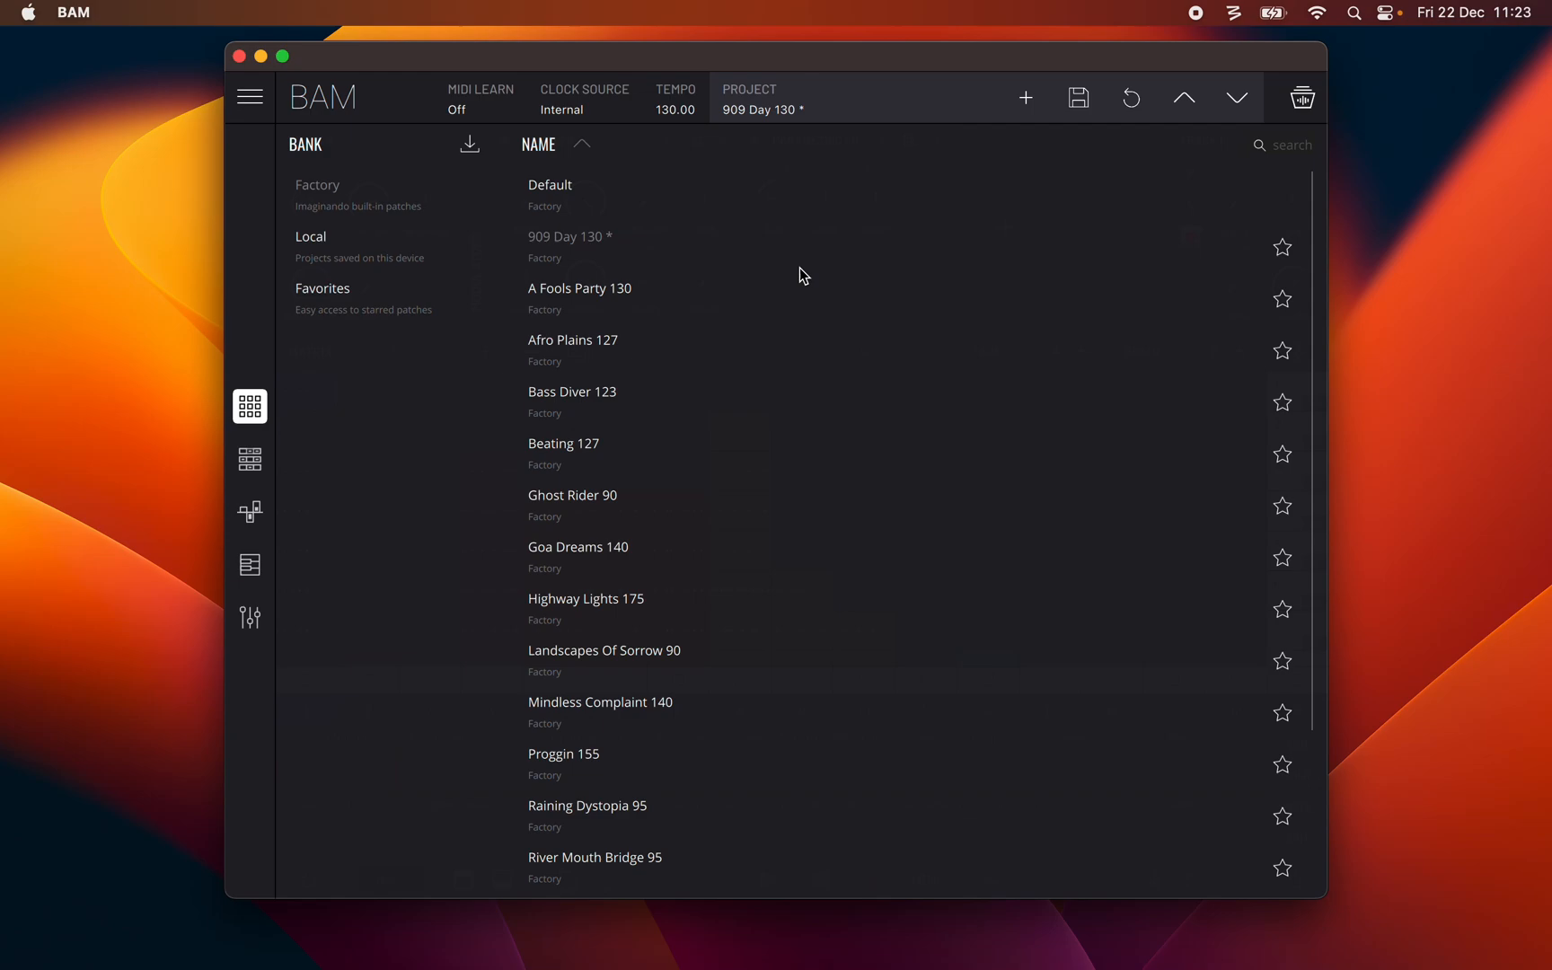
mouse_move(473, 149)
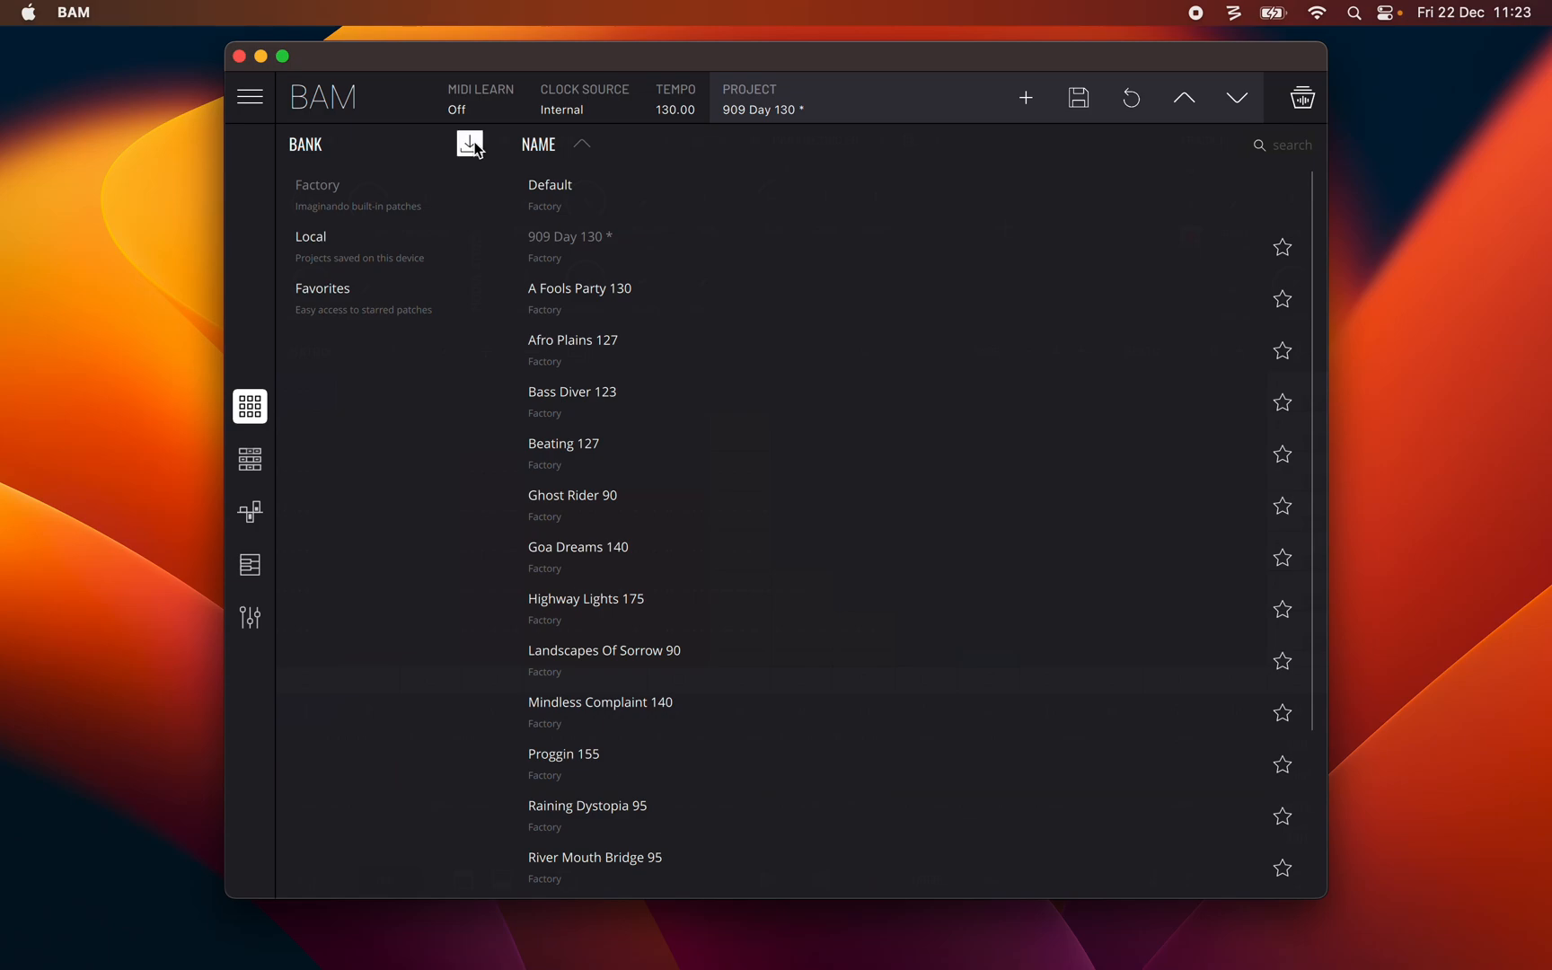
Step: Import the Bank demo.bbf bank file from the Desktop into the bank list
click(471, 144)
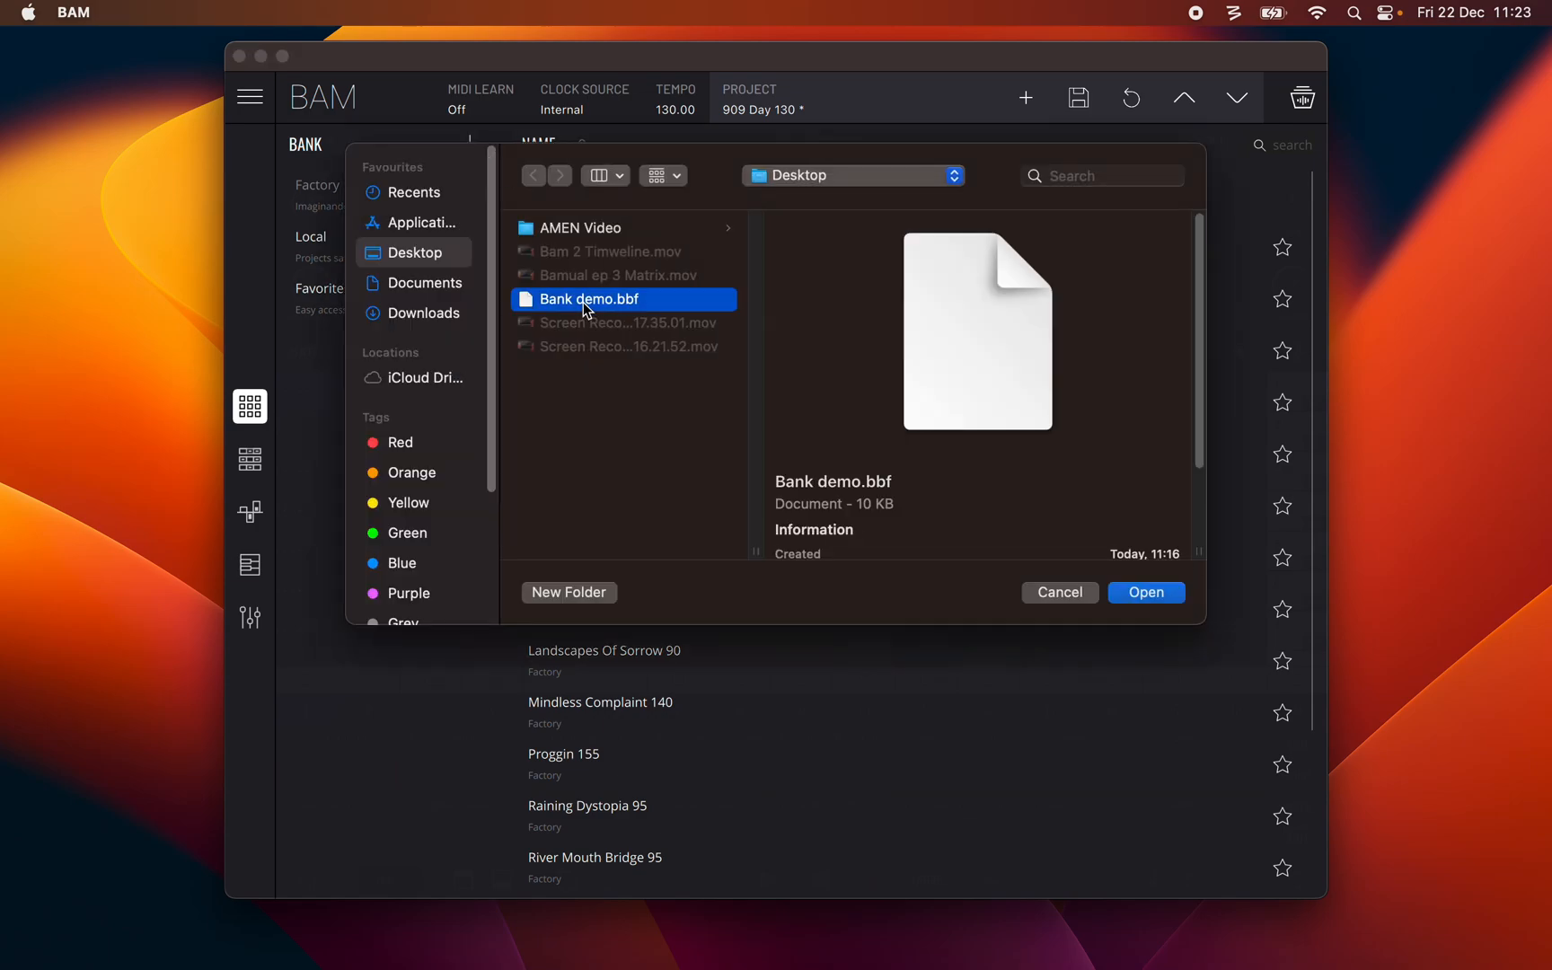
mouse_move(628, 304)
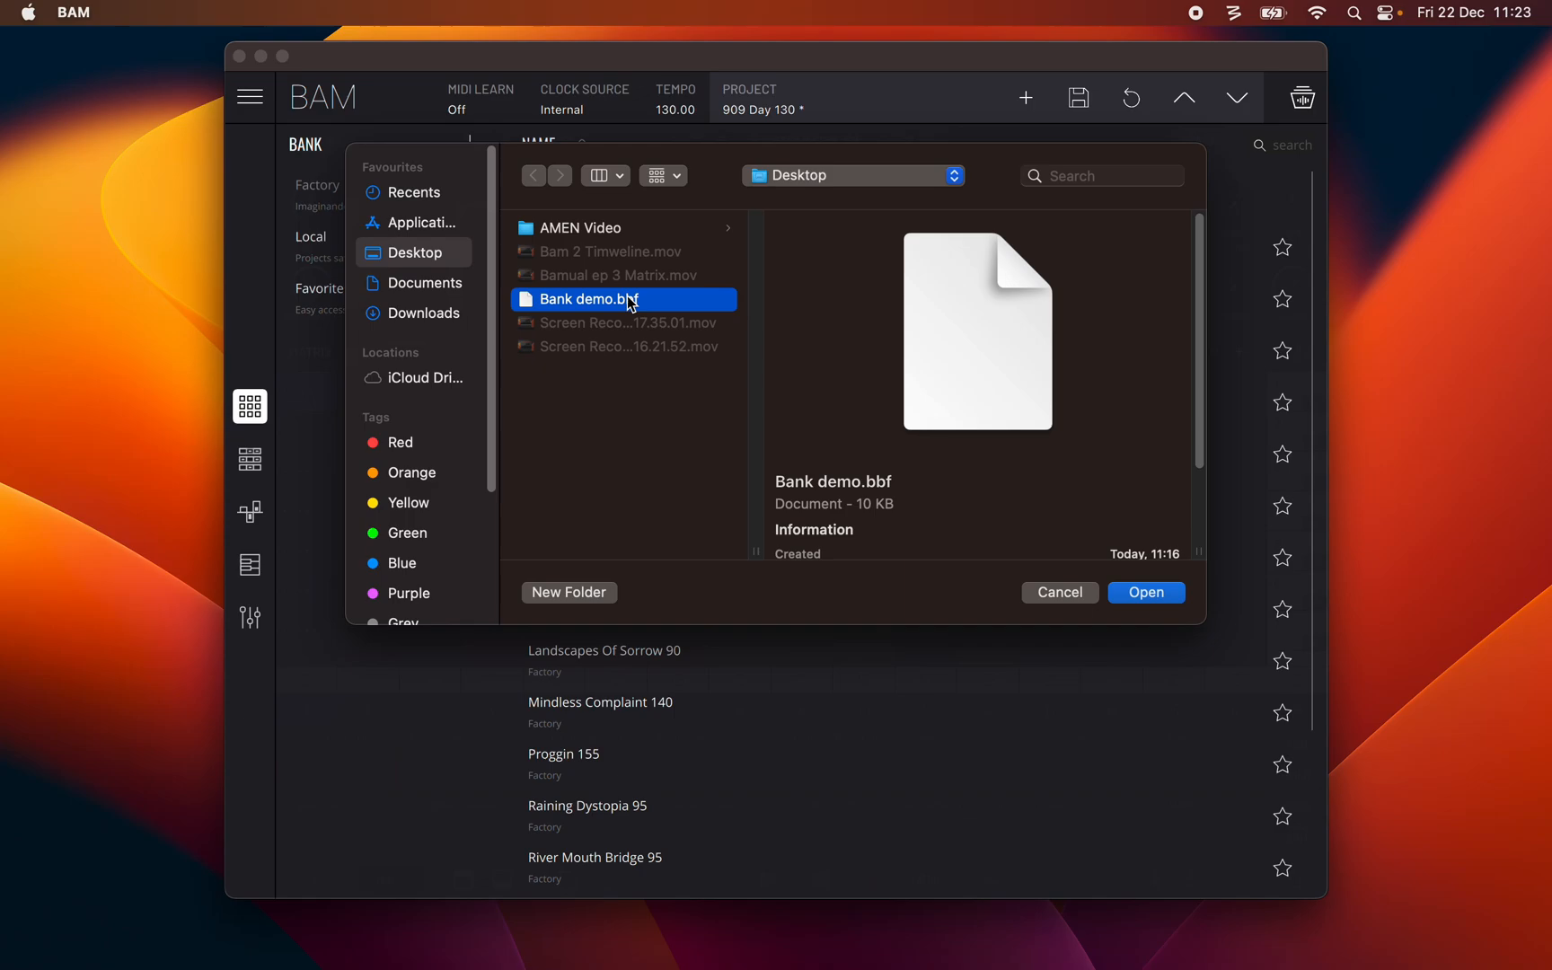
mouse_move(1131, 593)
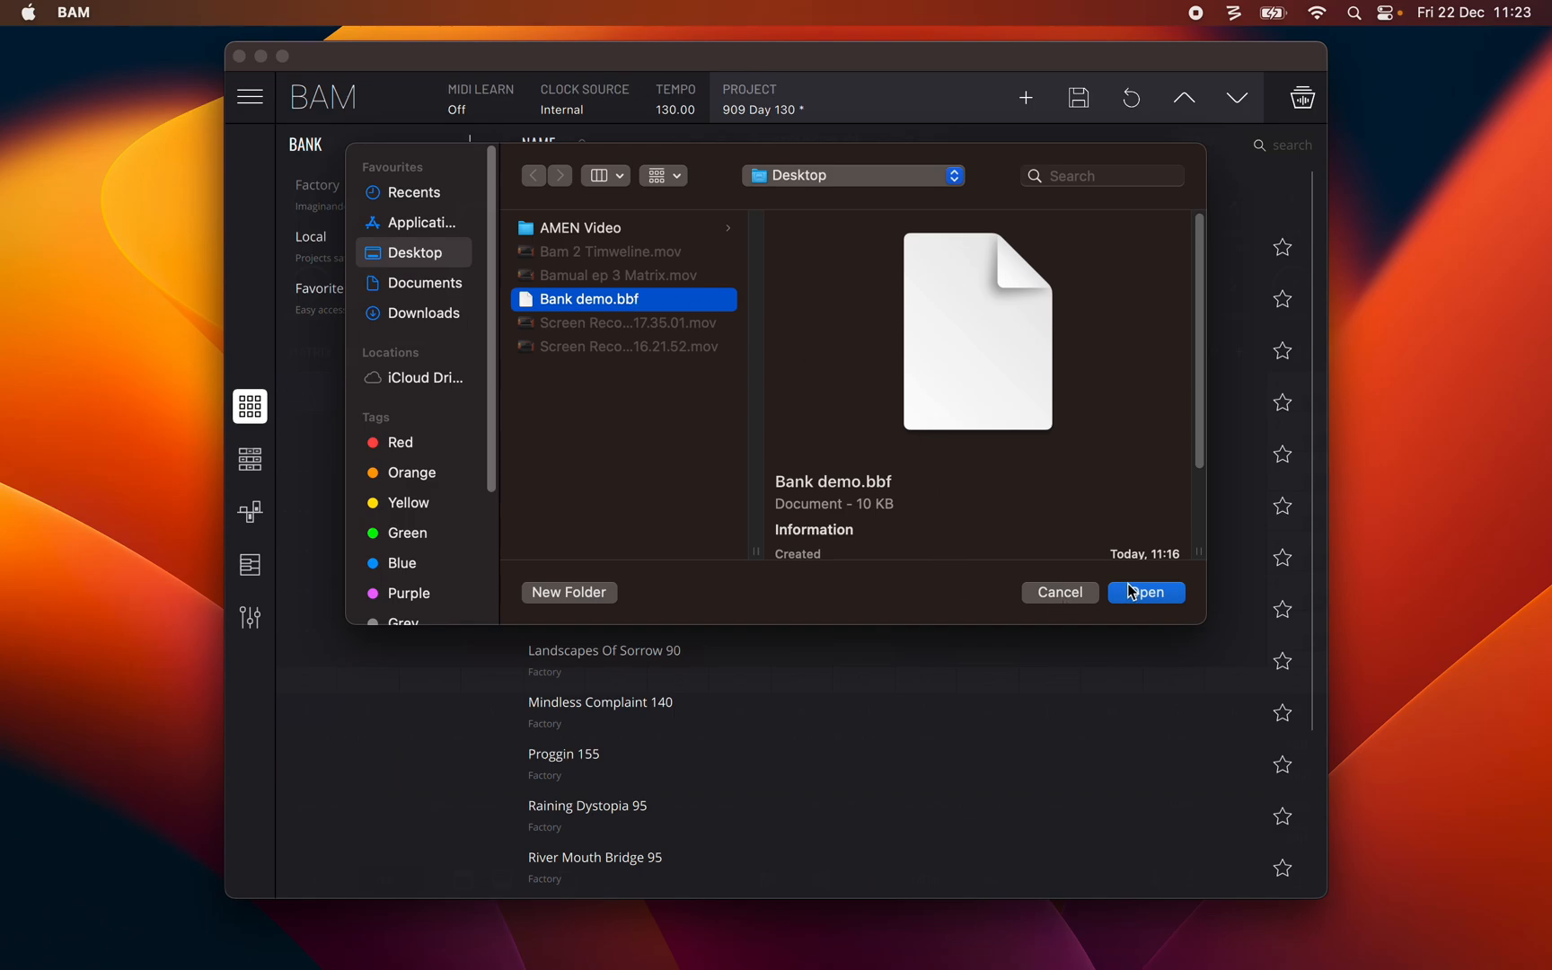
click(1146, 593)
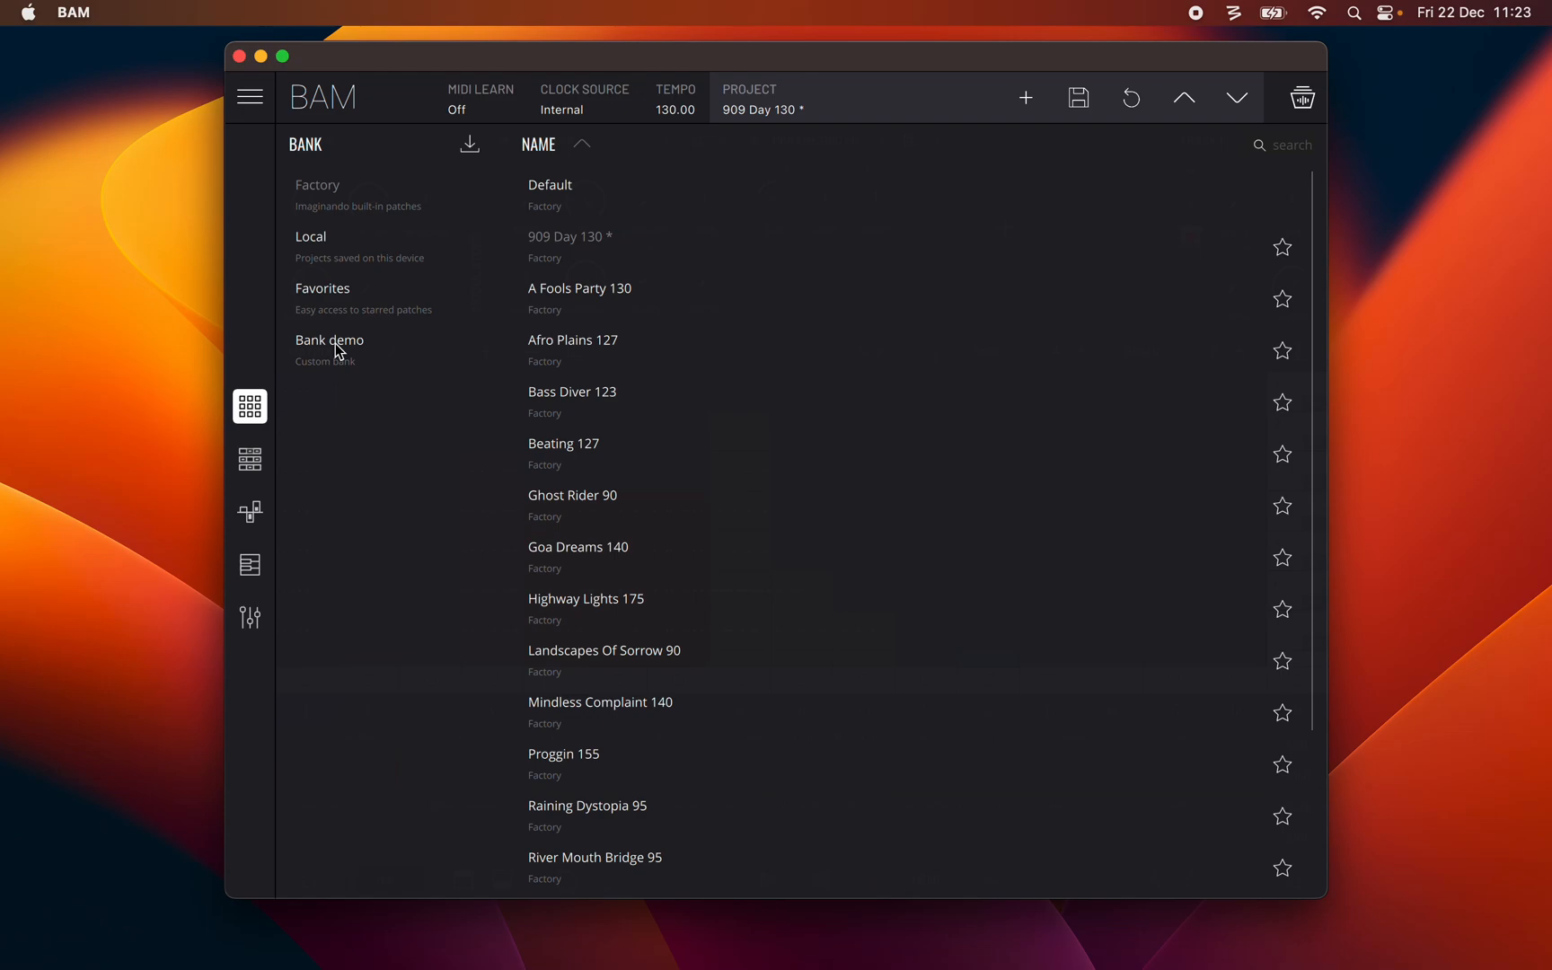
mouse_move(360, 268)
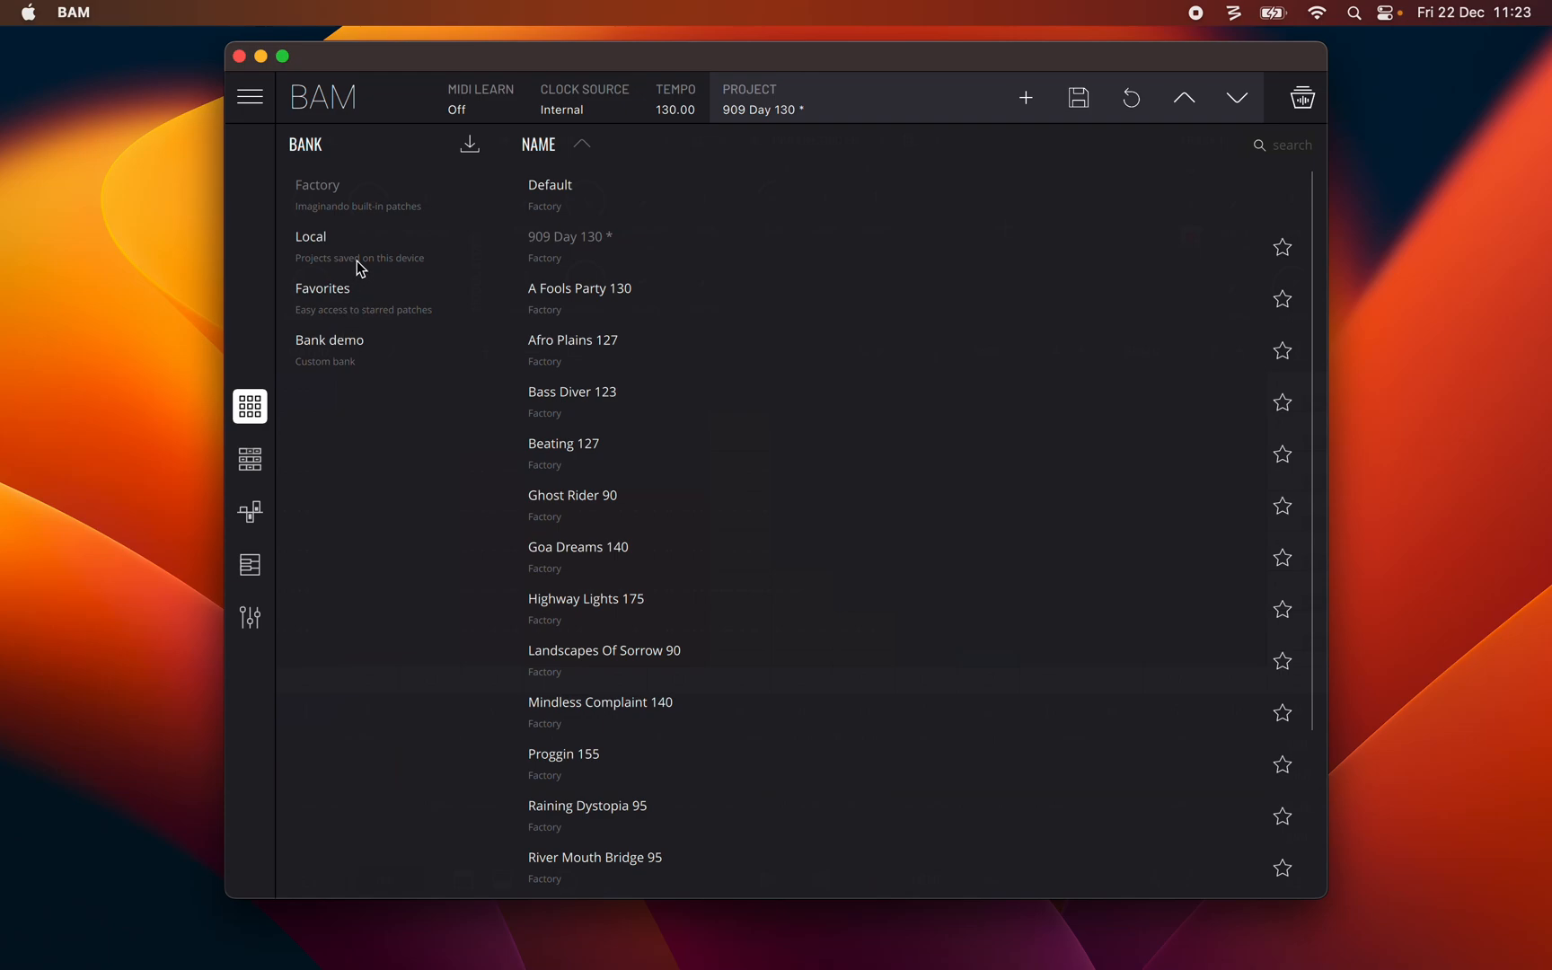
Step: Show the Local bank's saved projects, Amen temp and Matrix Bamual
click(309, 237)
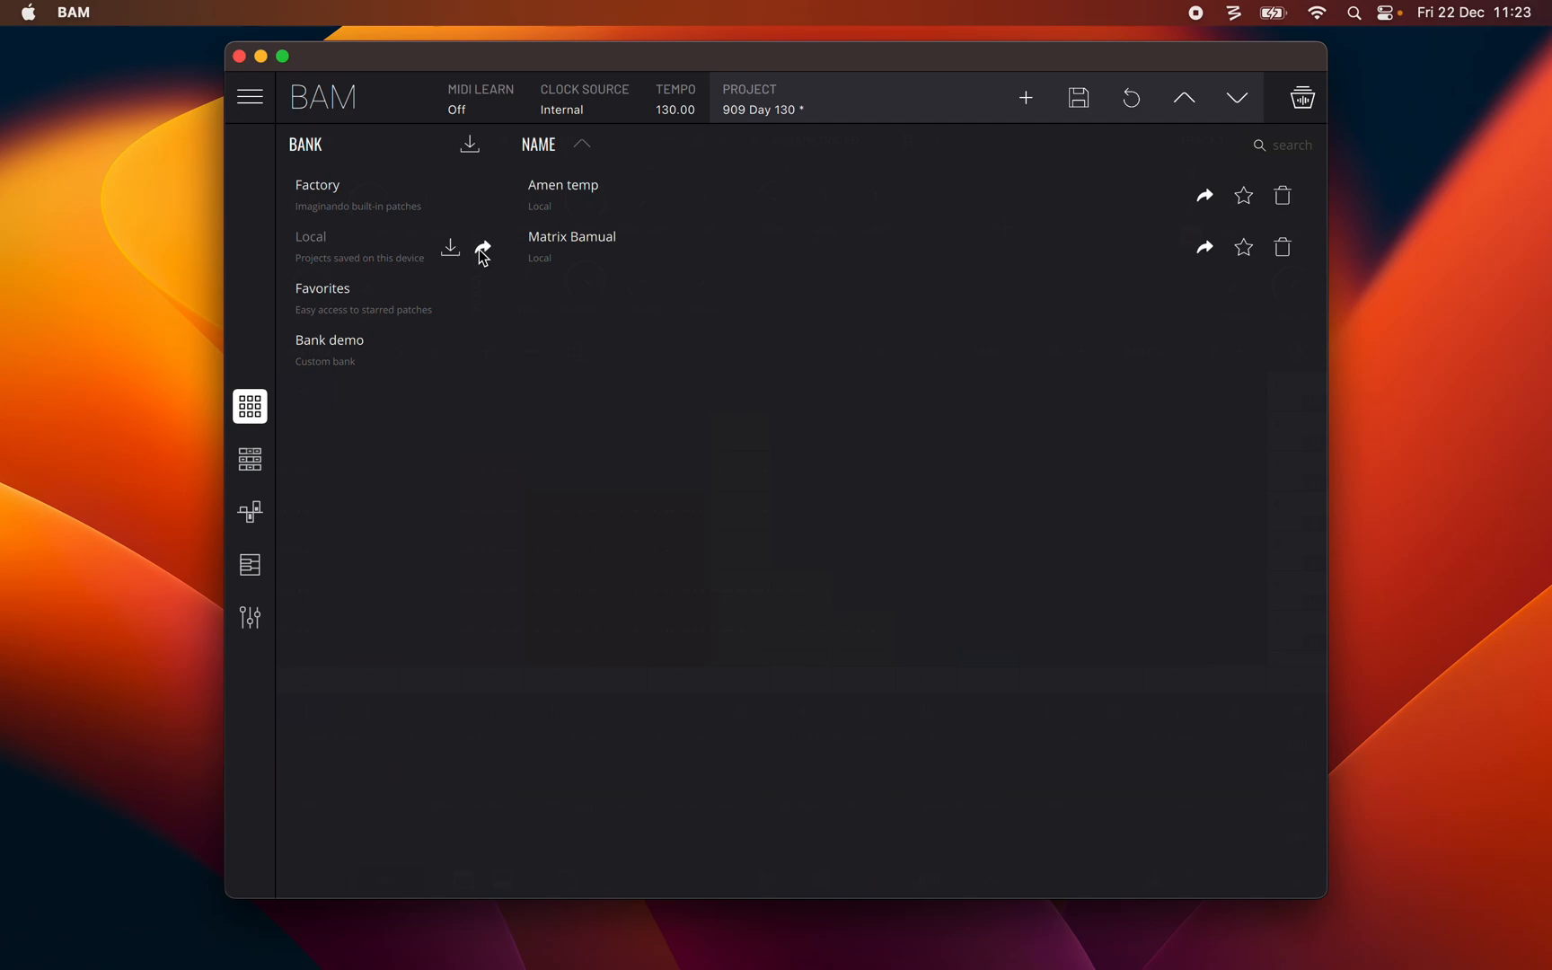
mouse_move(455, 253)
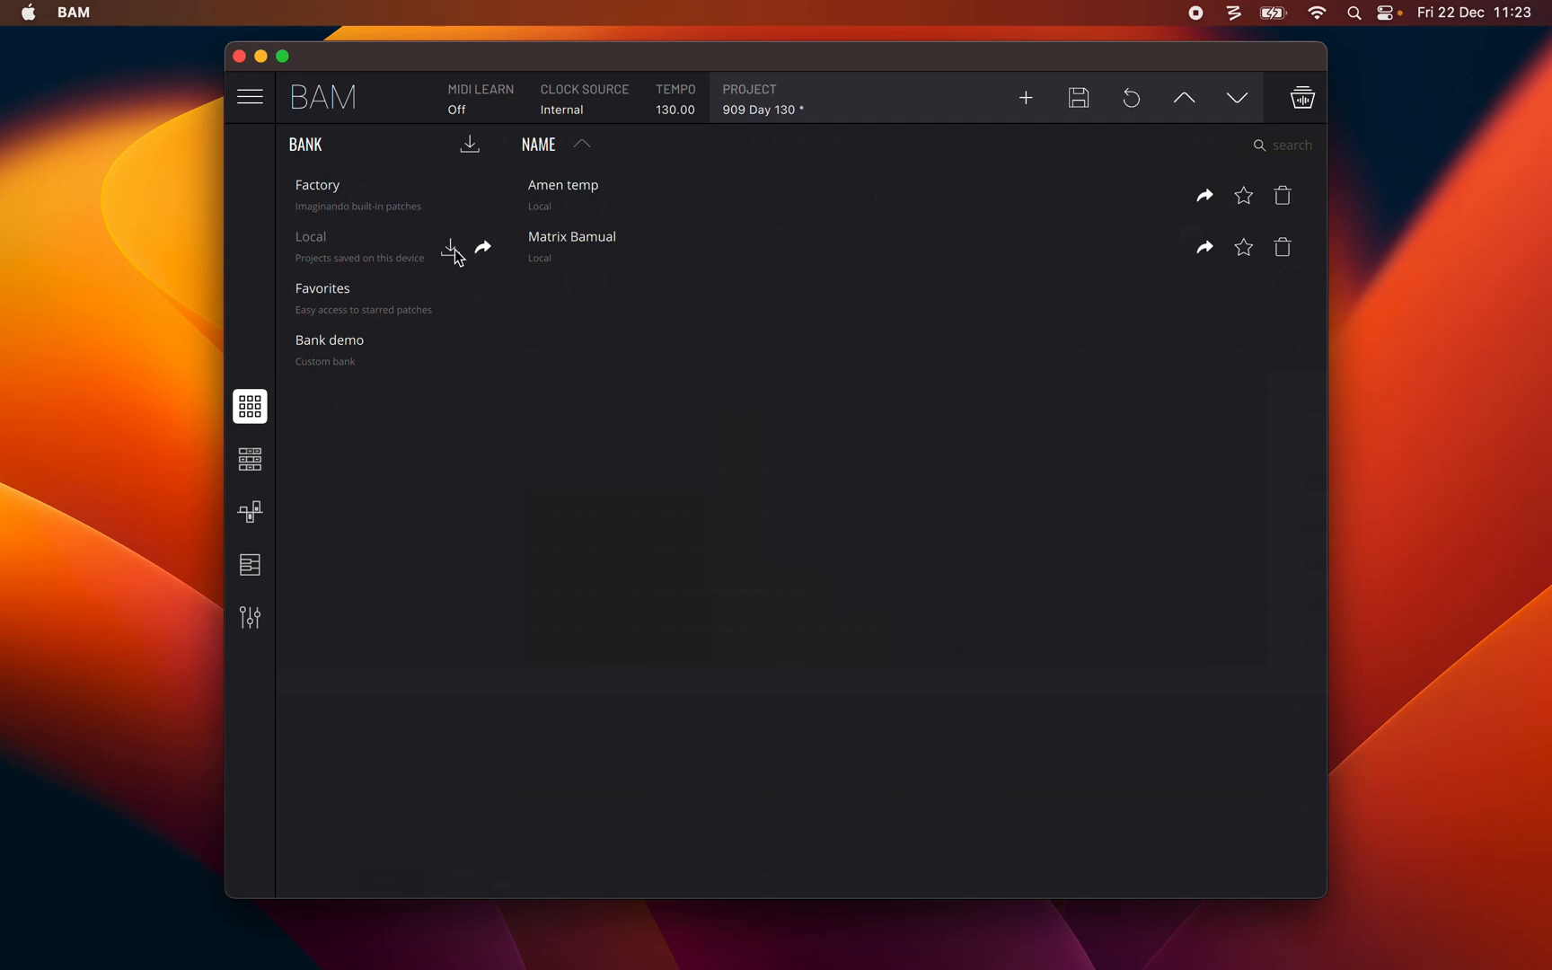
mouse_move(1068, 601)
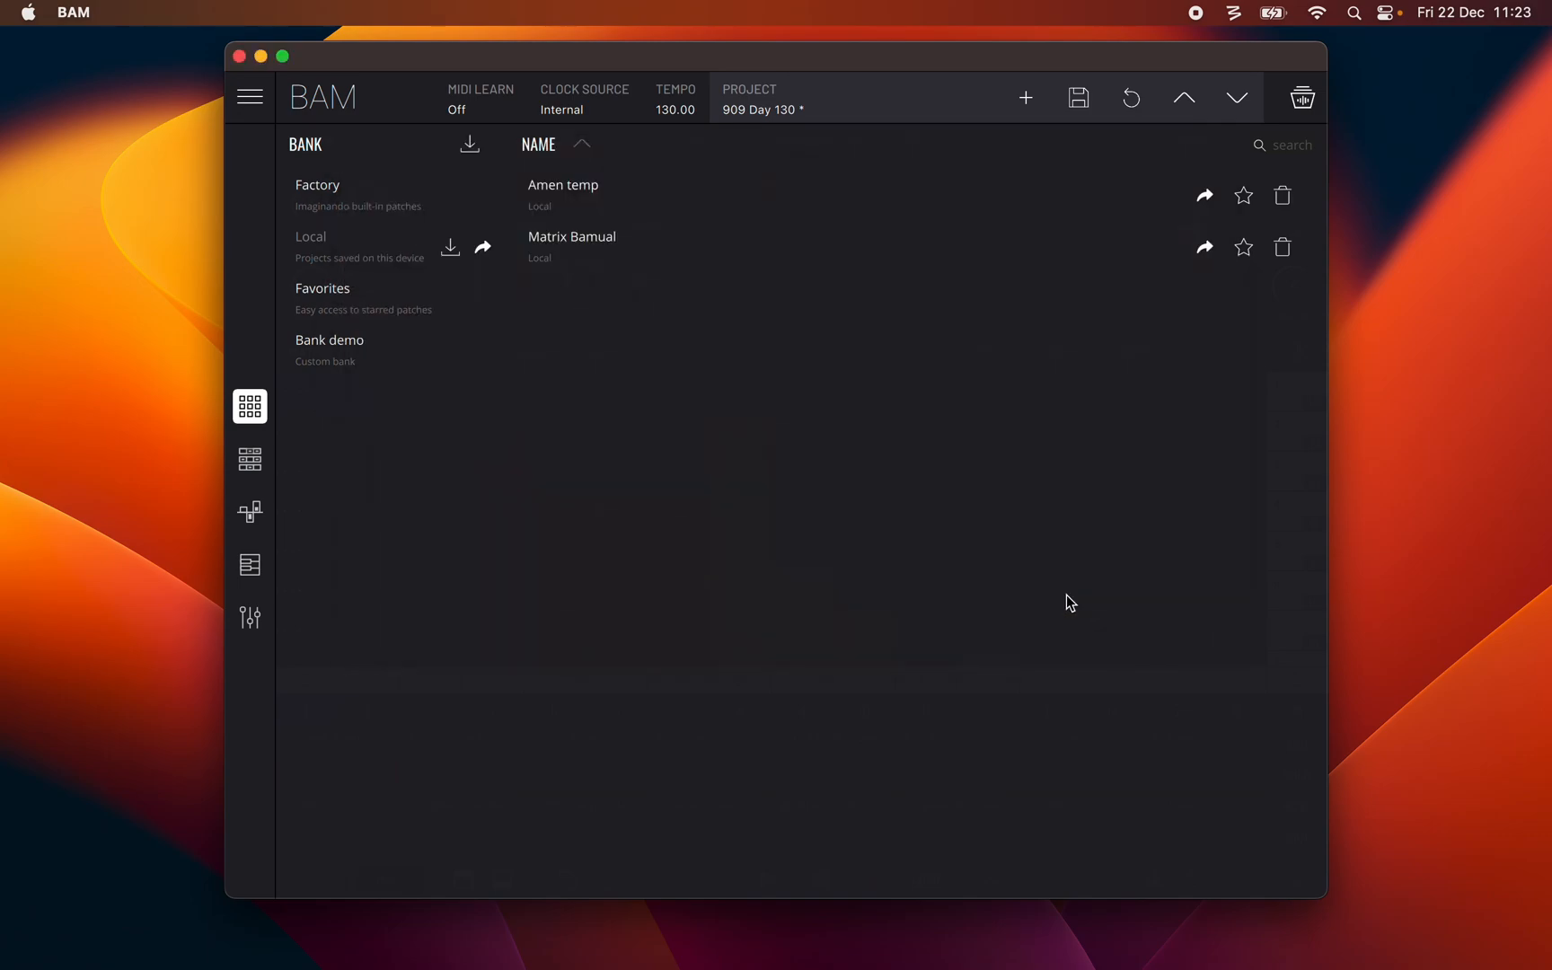
mouse_move(397, 294)
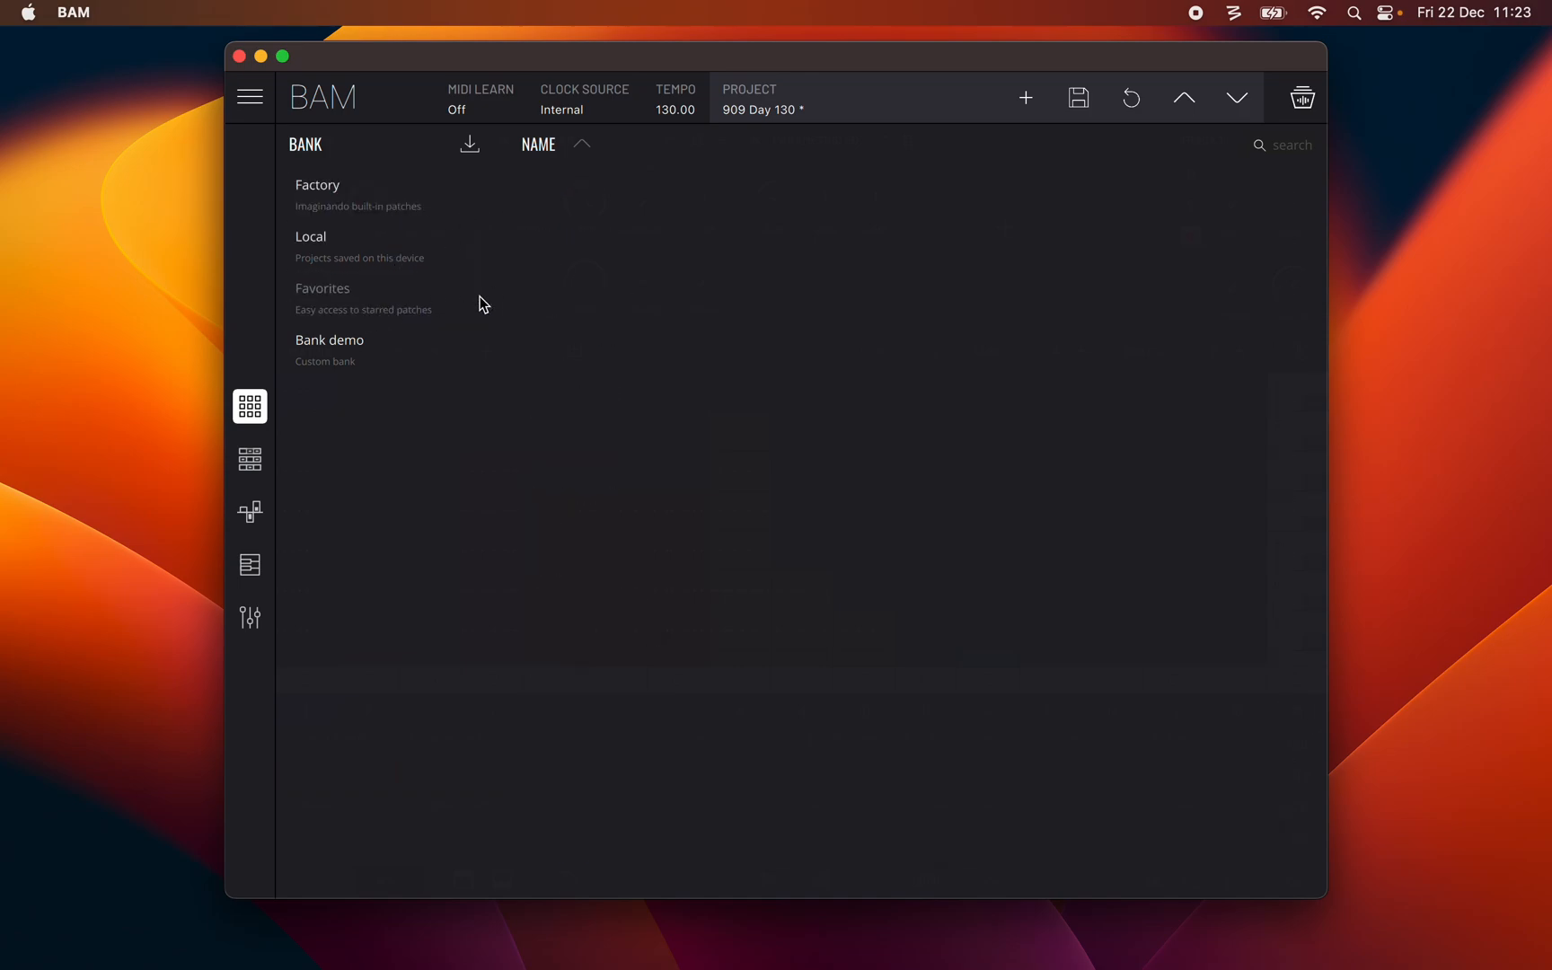
mouse_move(459, 307)
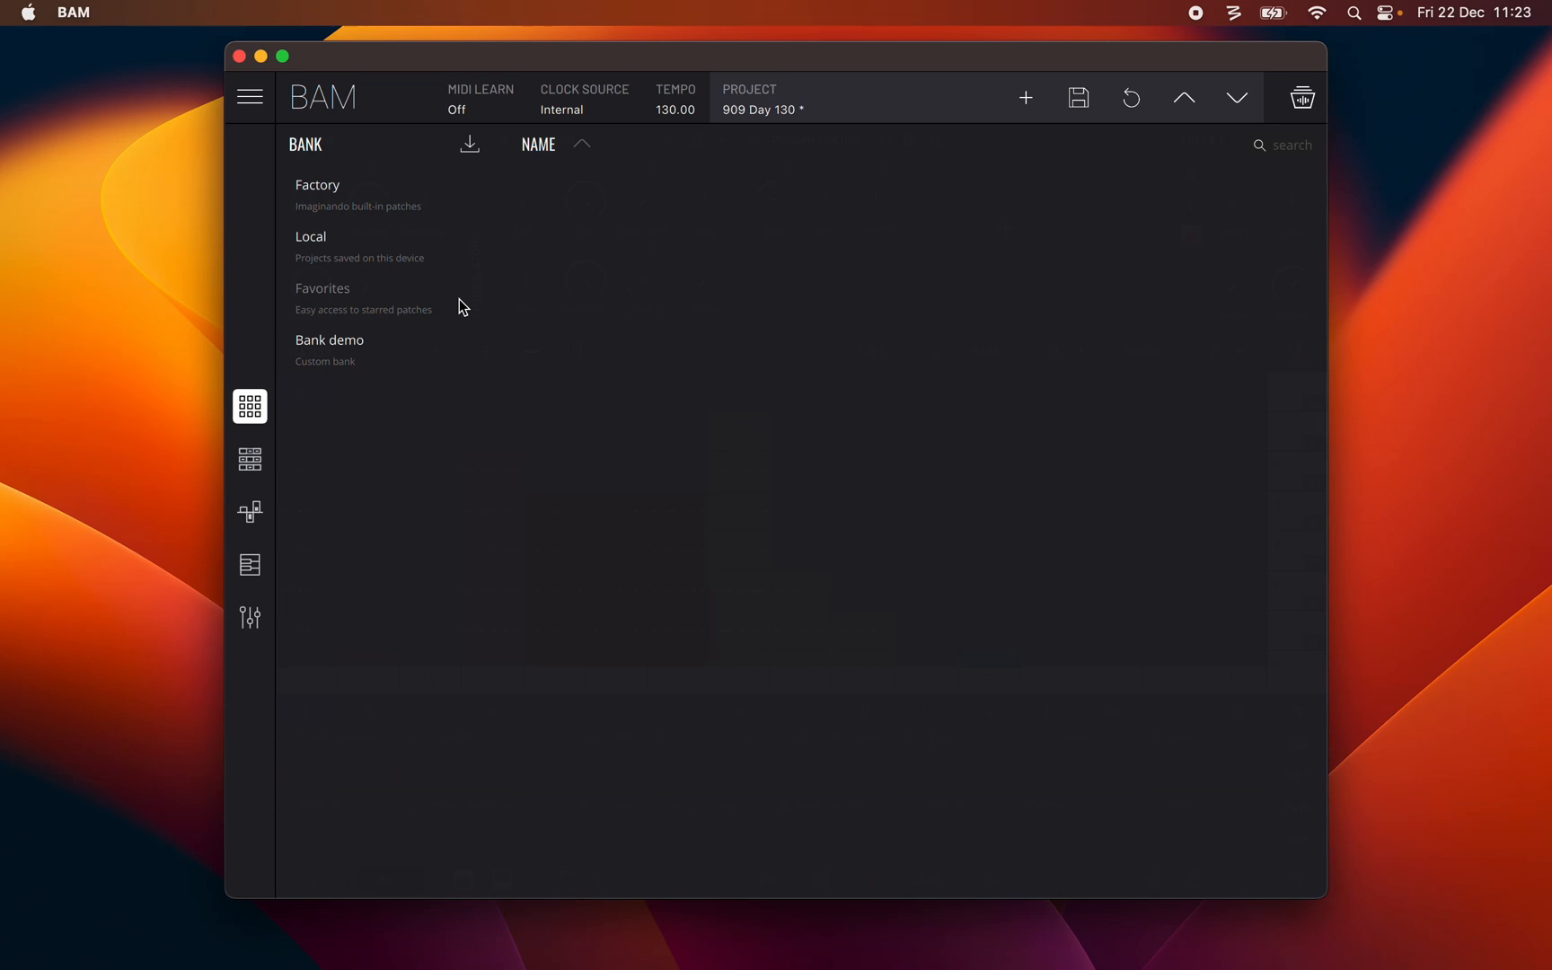
mouse_move(402, 255)
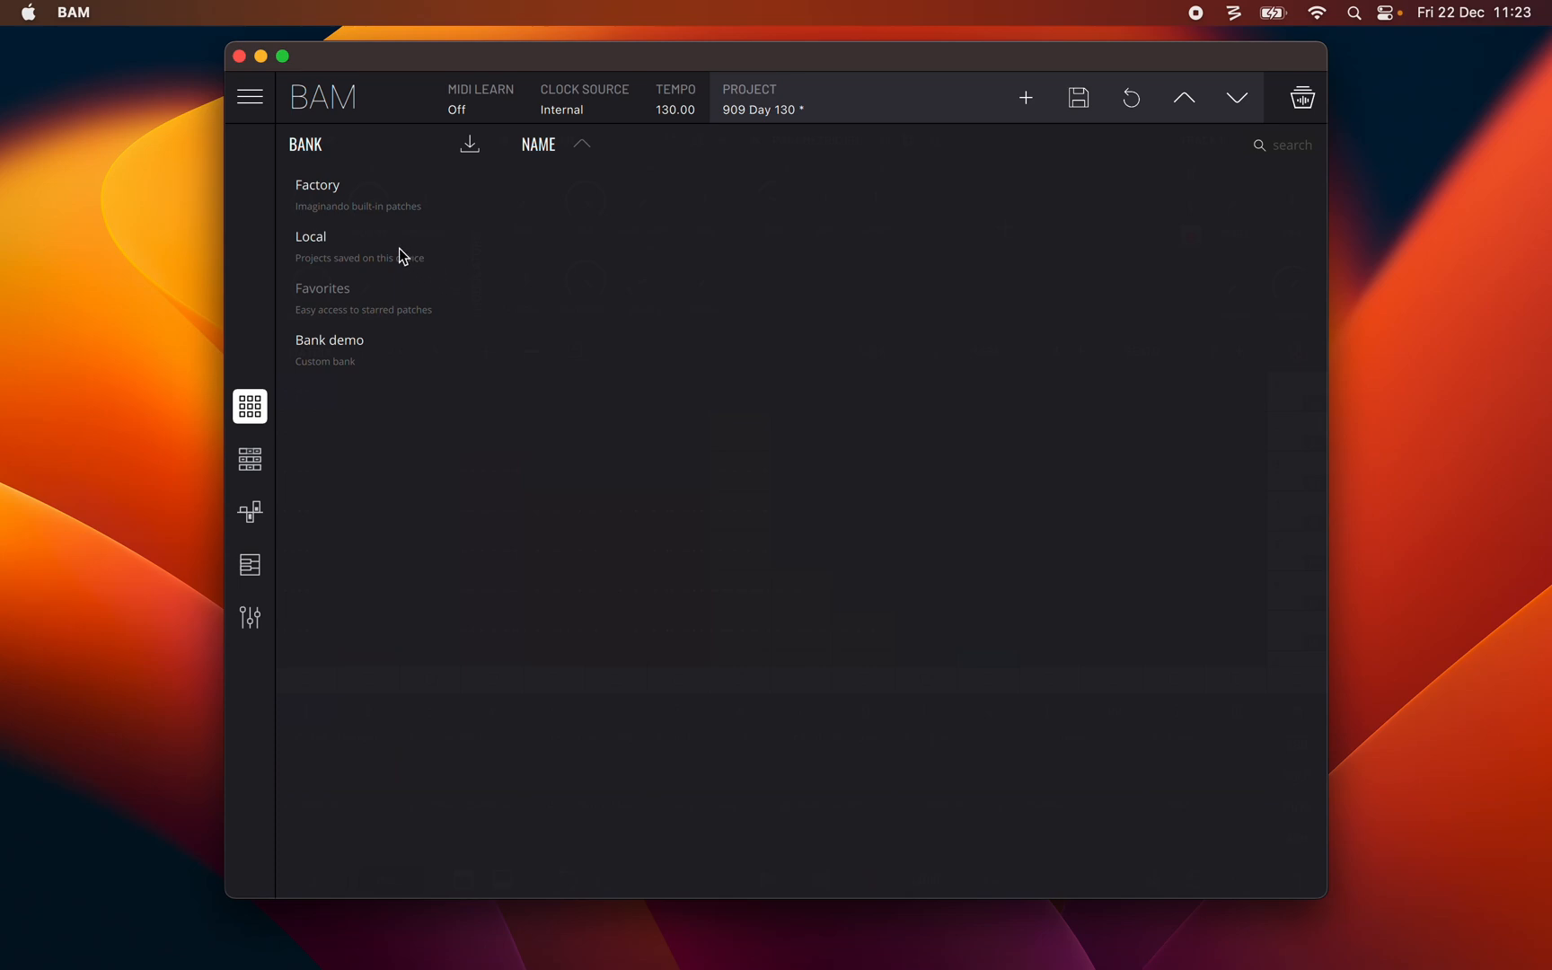
click(311, 237)
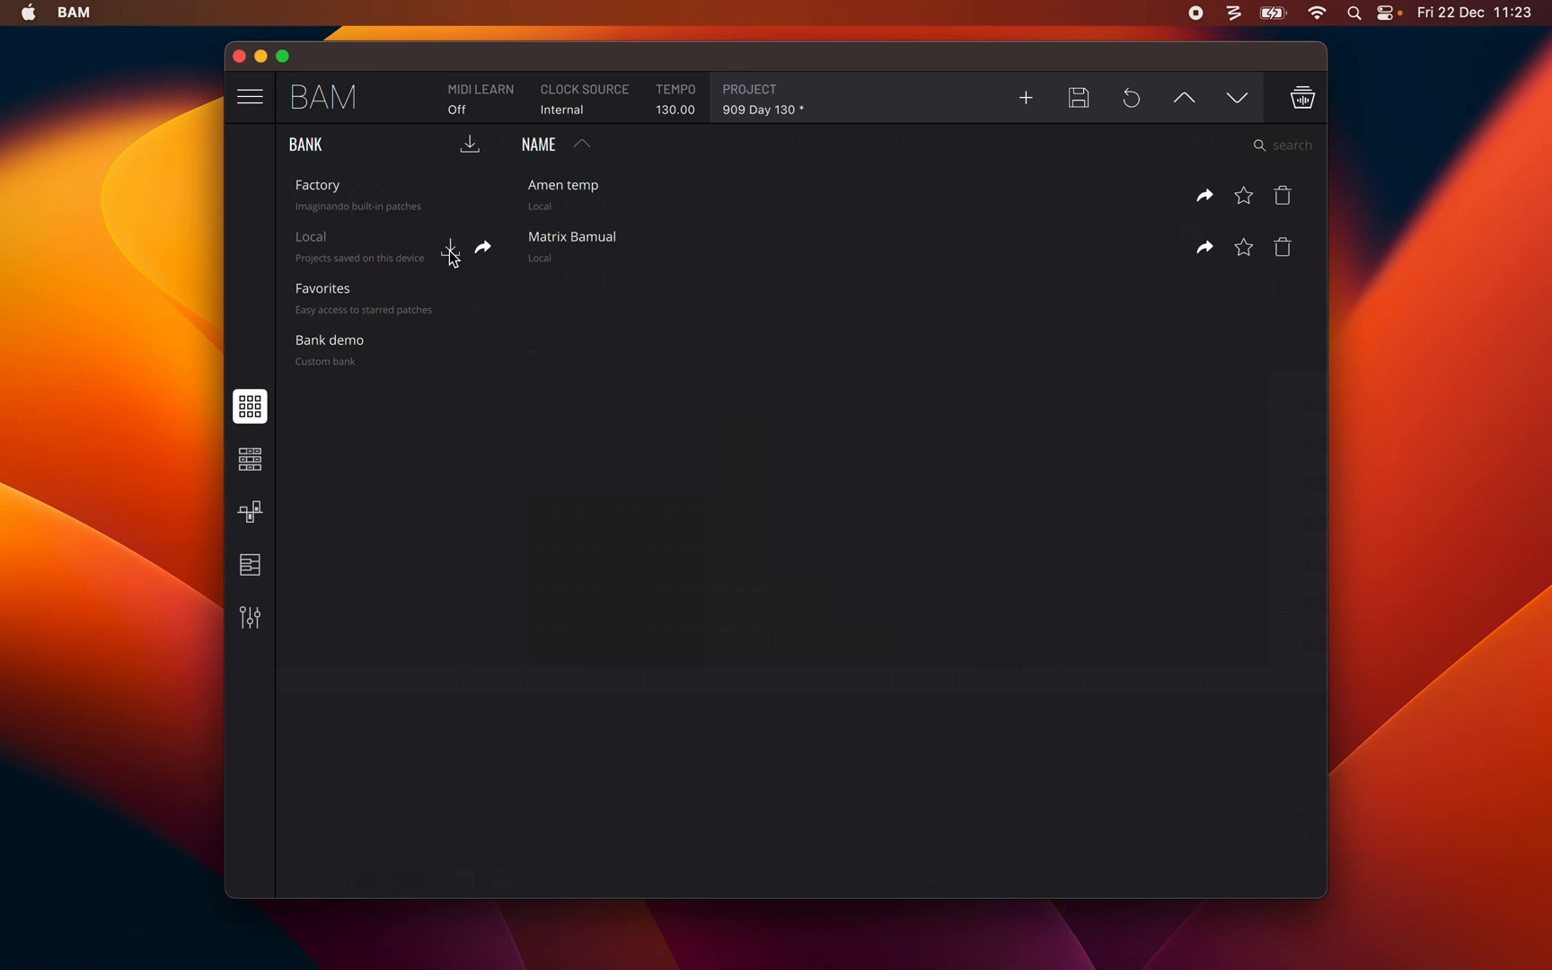
mouse_move(576, 237)
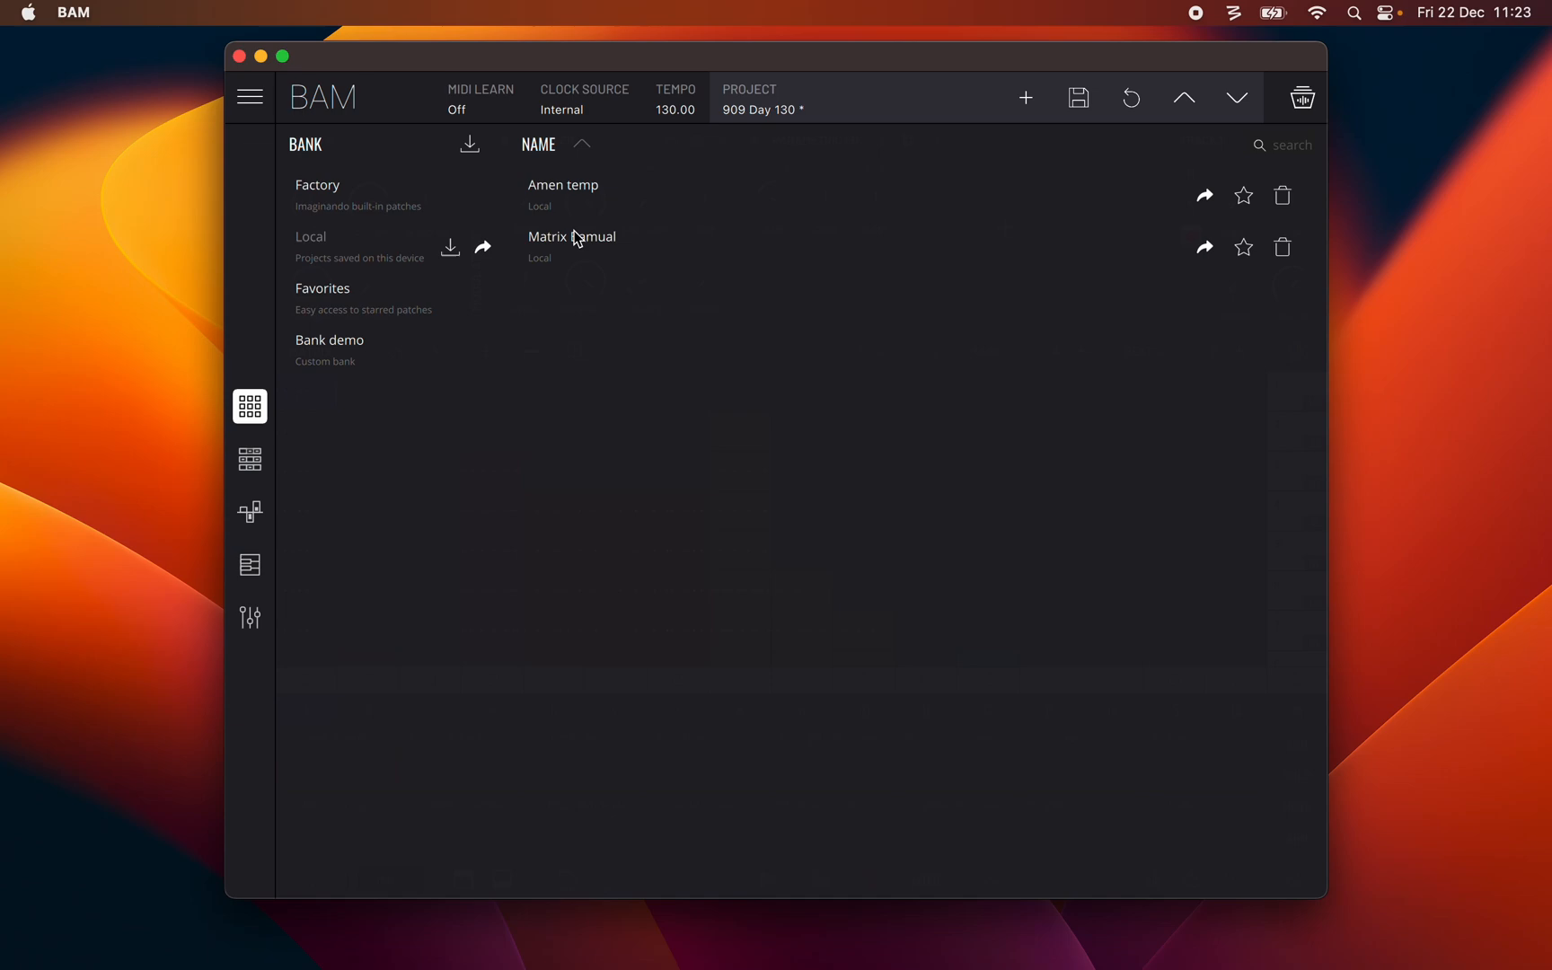
mouse_move(1200, 207)
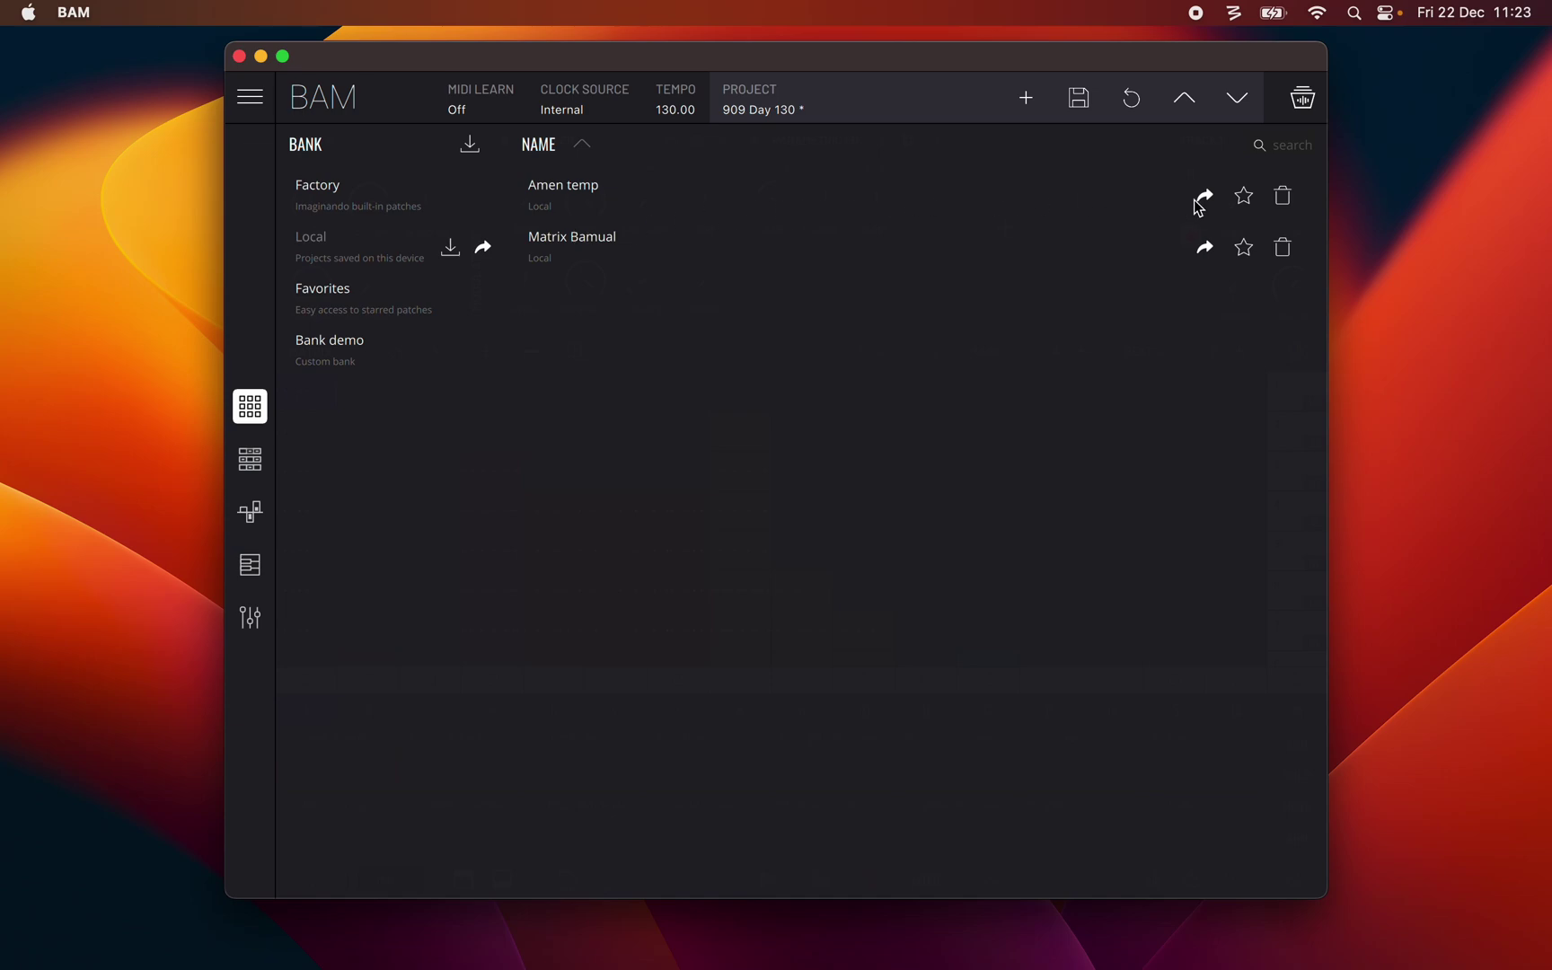
mouse_move(1205, 208)
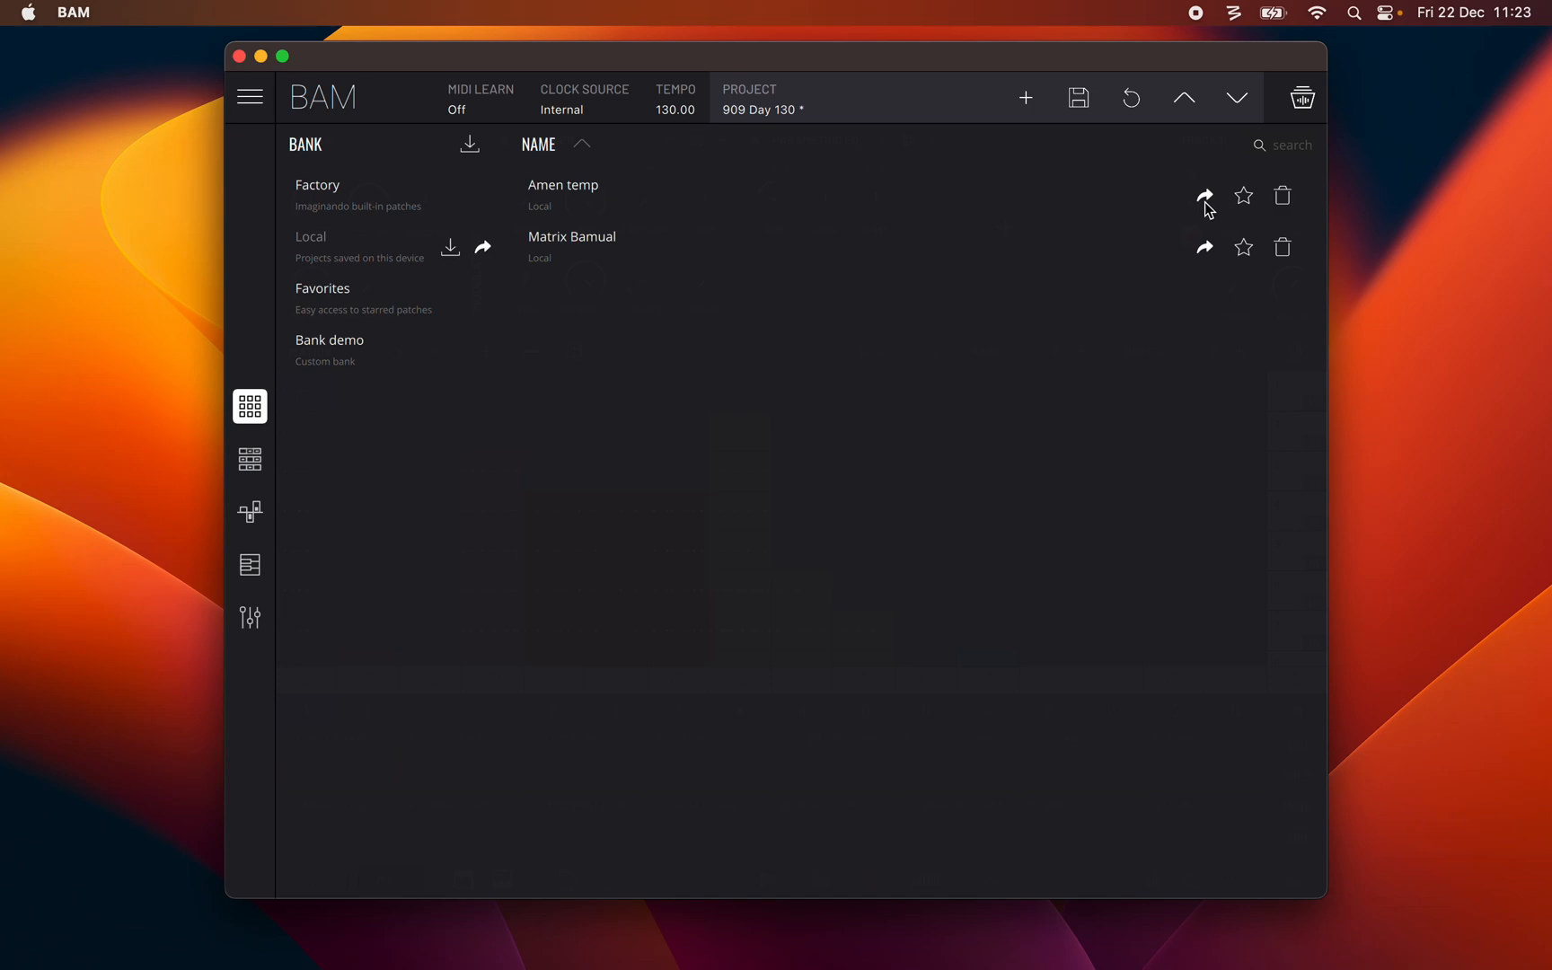
click(1204, 196)
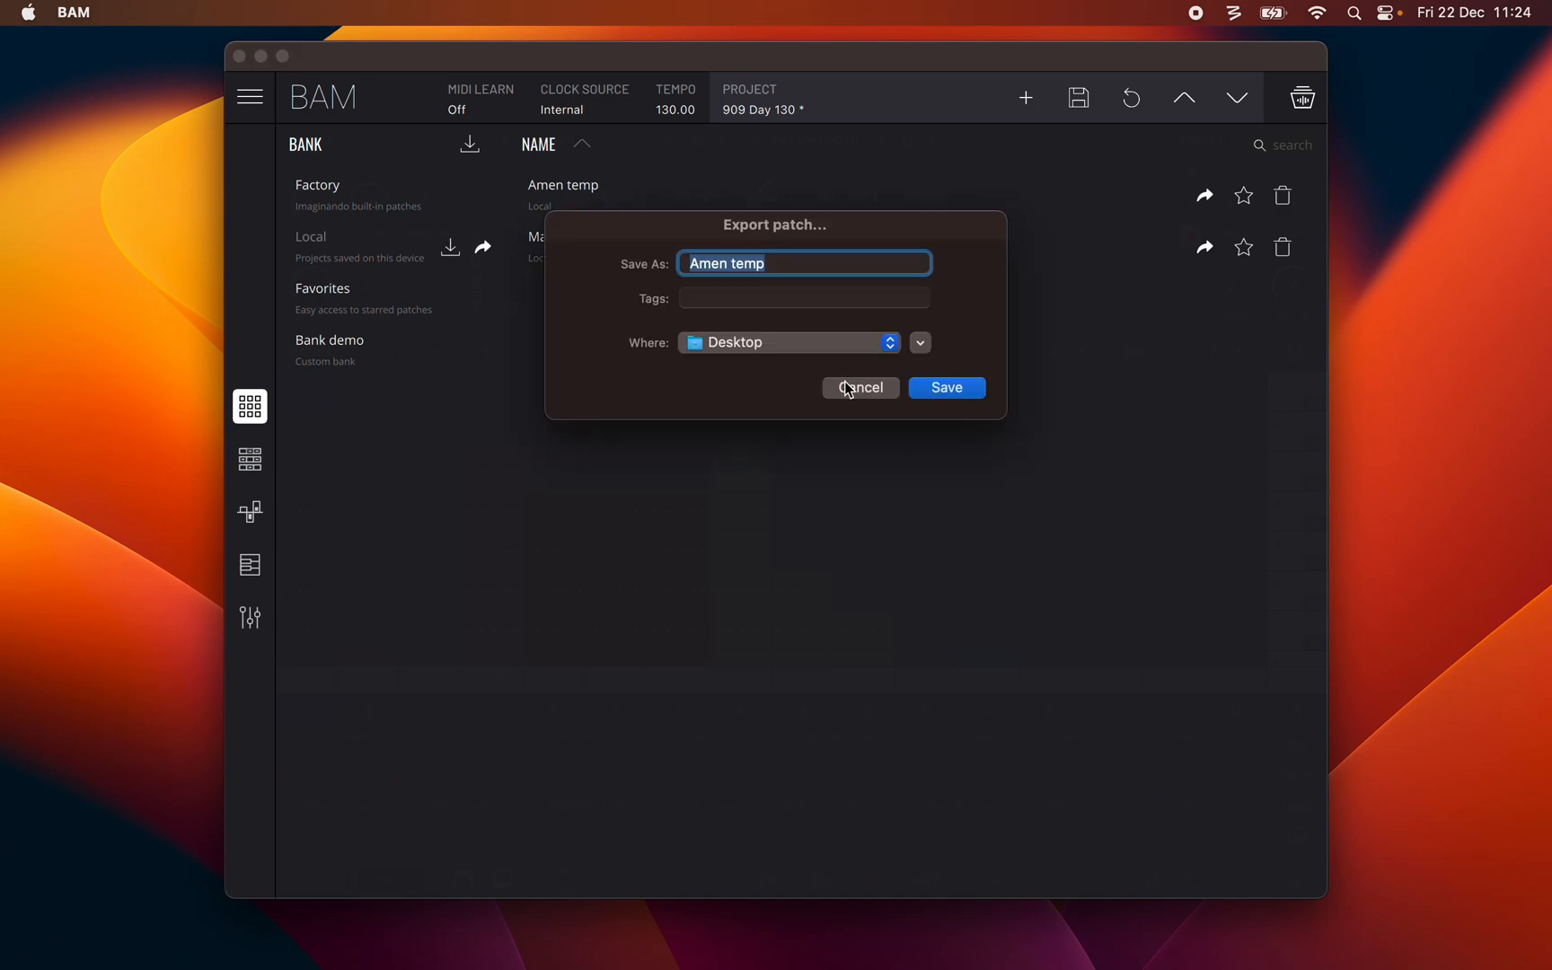
click(858, 386)
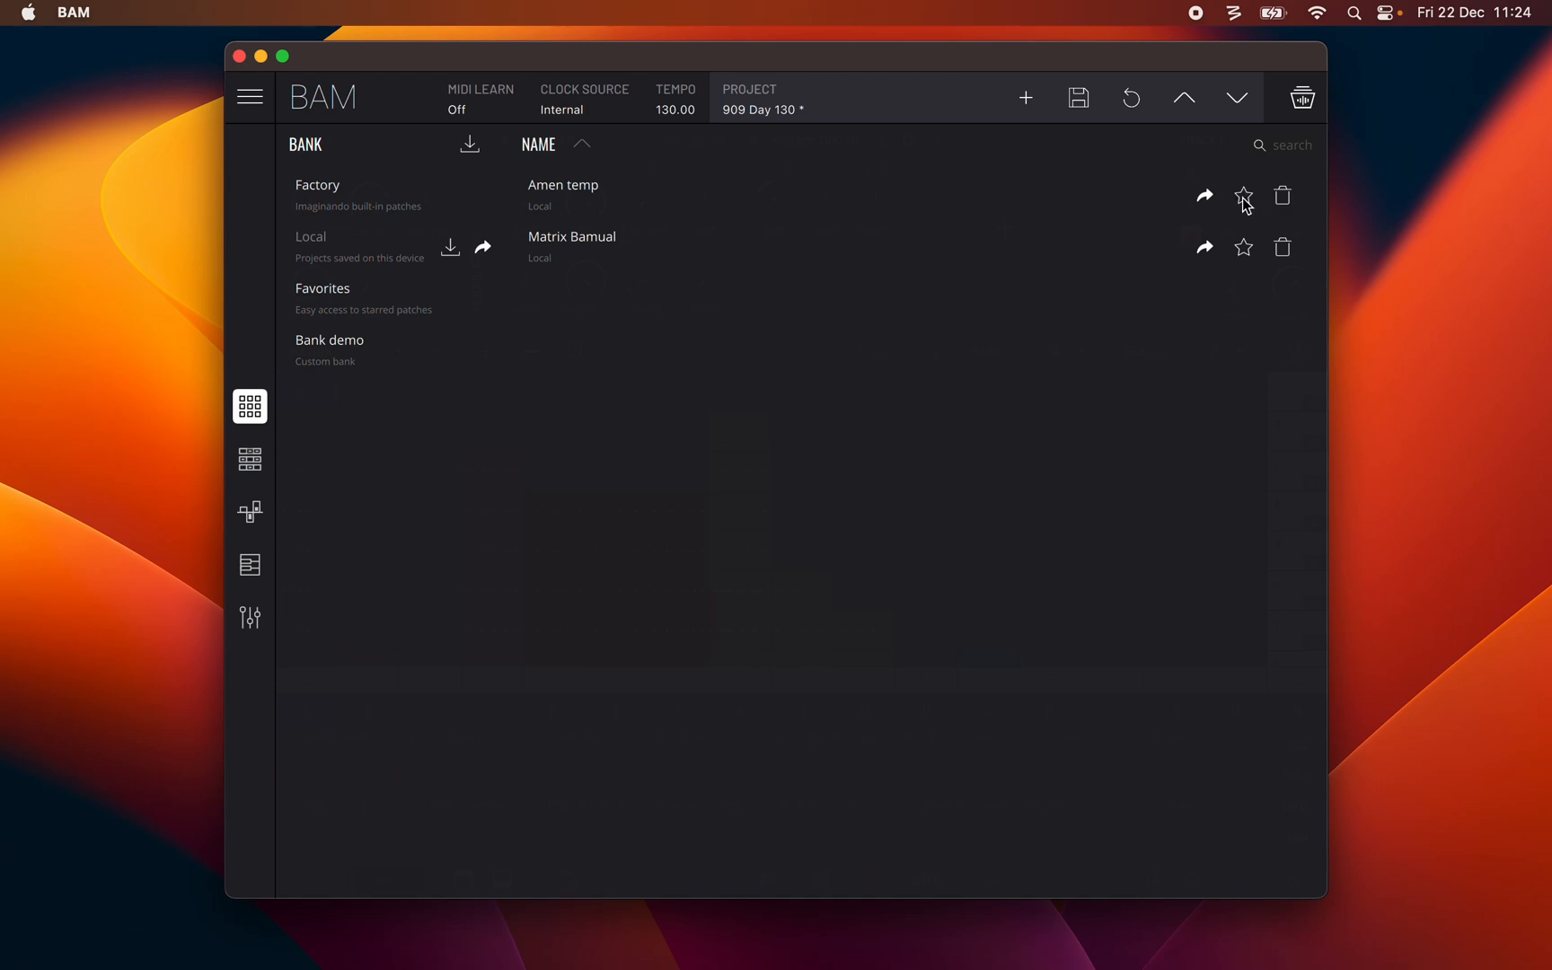
mouse_move(1286, 202)
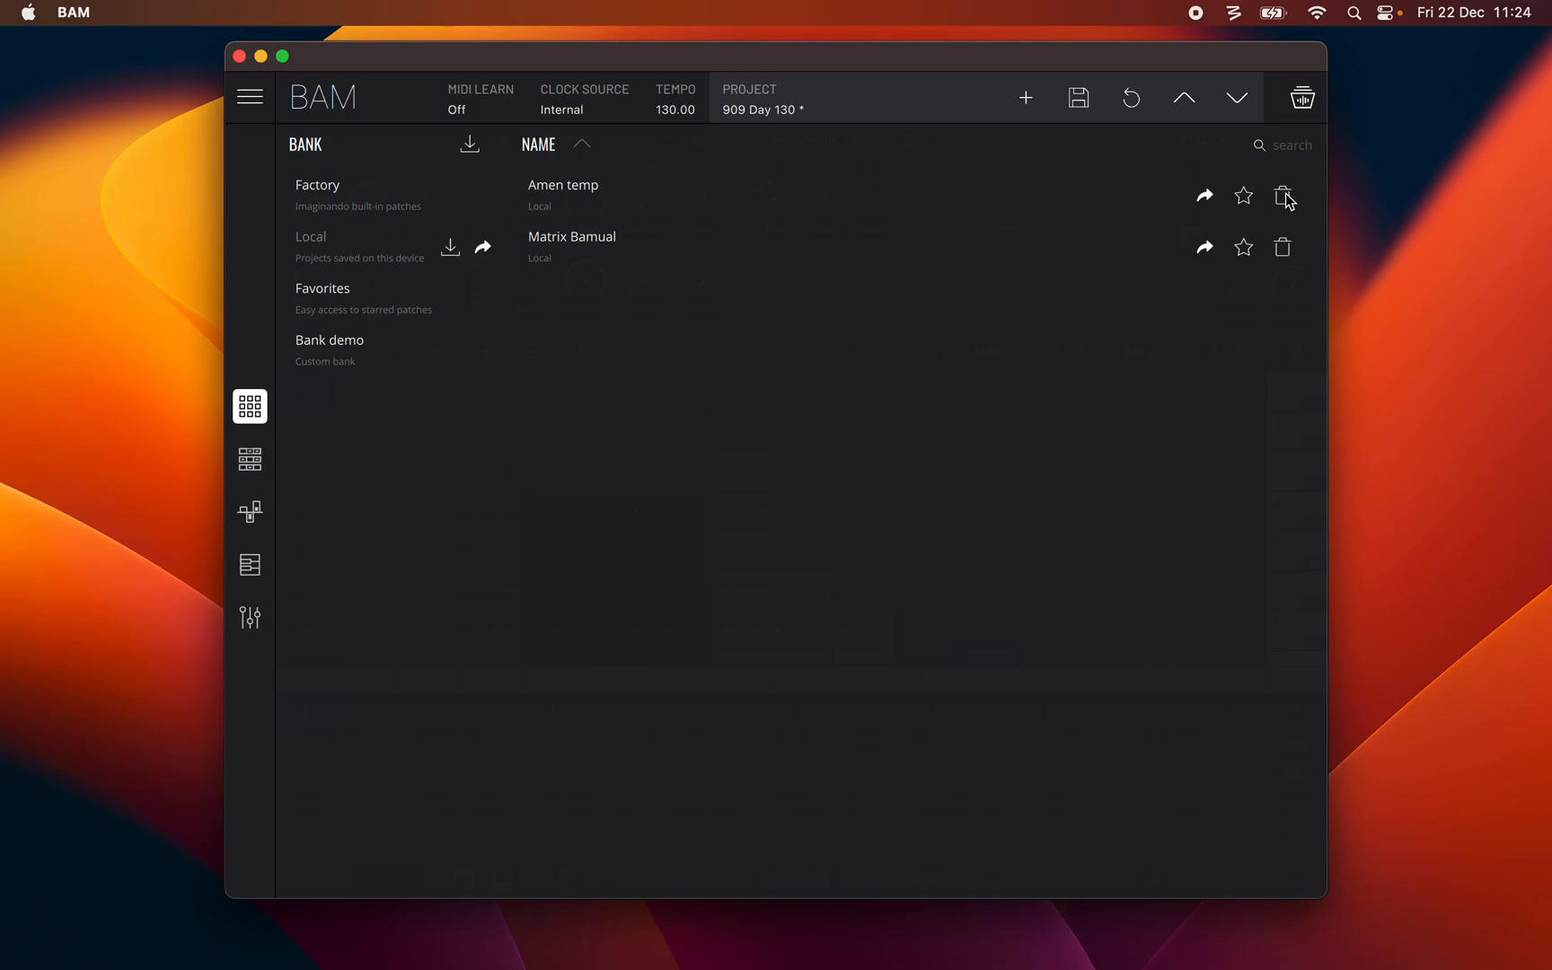
mouse_move(361, 287)
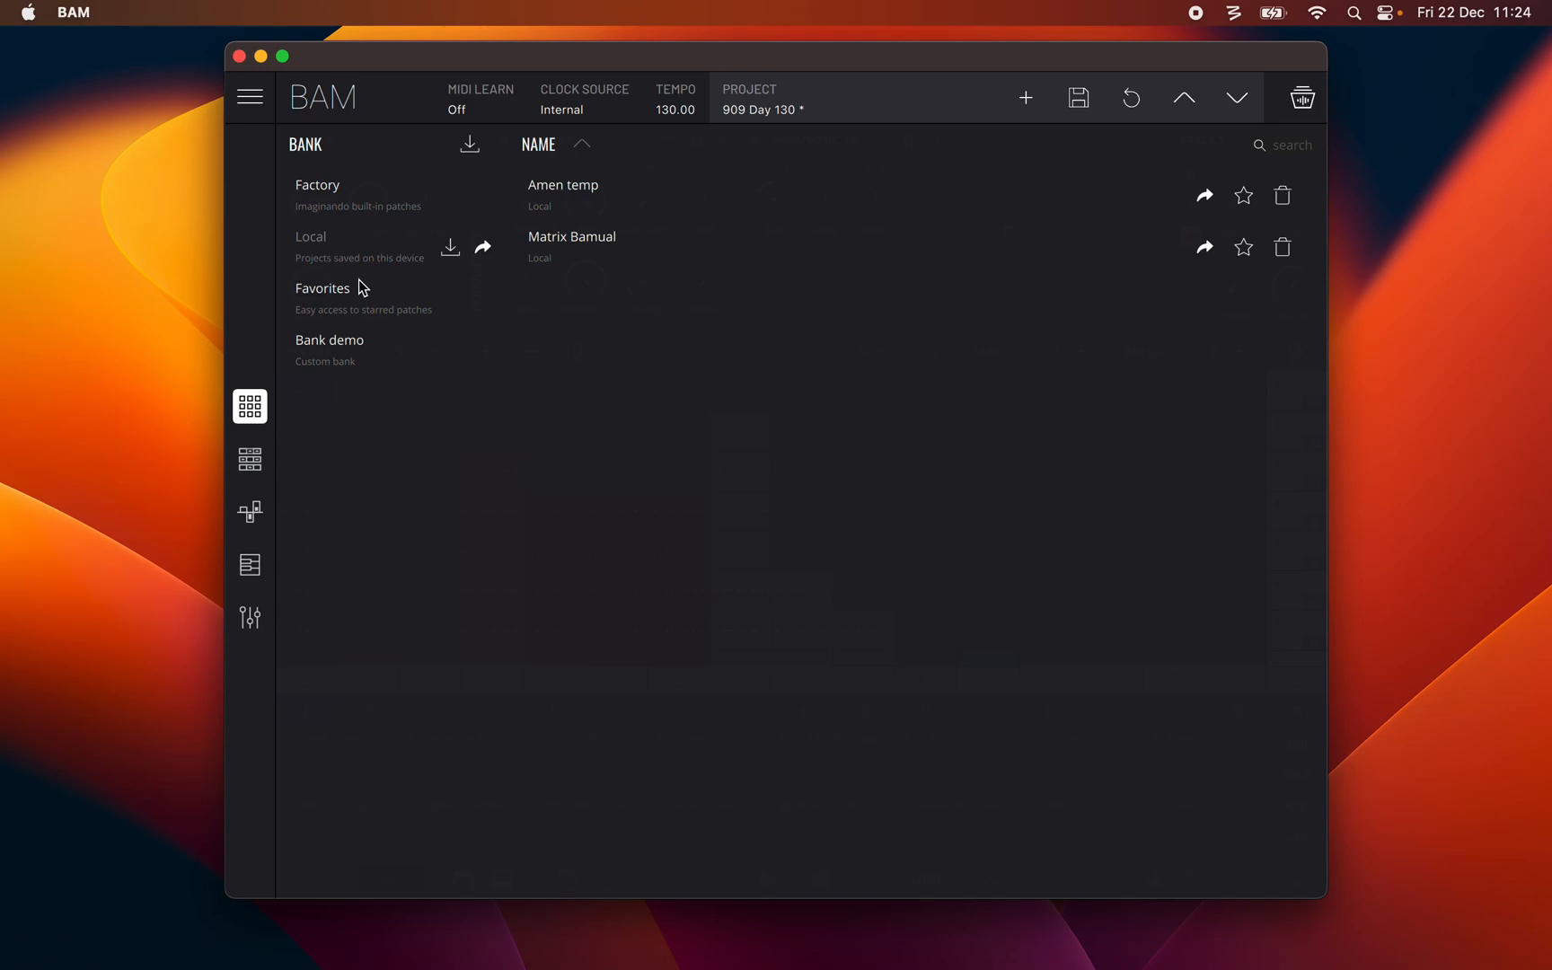
Step: Return to the Factory bank's built-in project list with Default and 909 Day 130
click(316, 184)
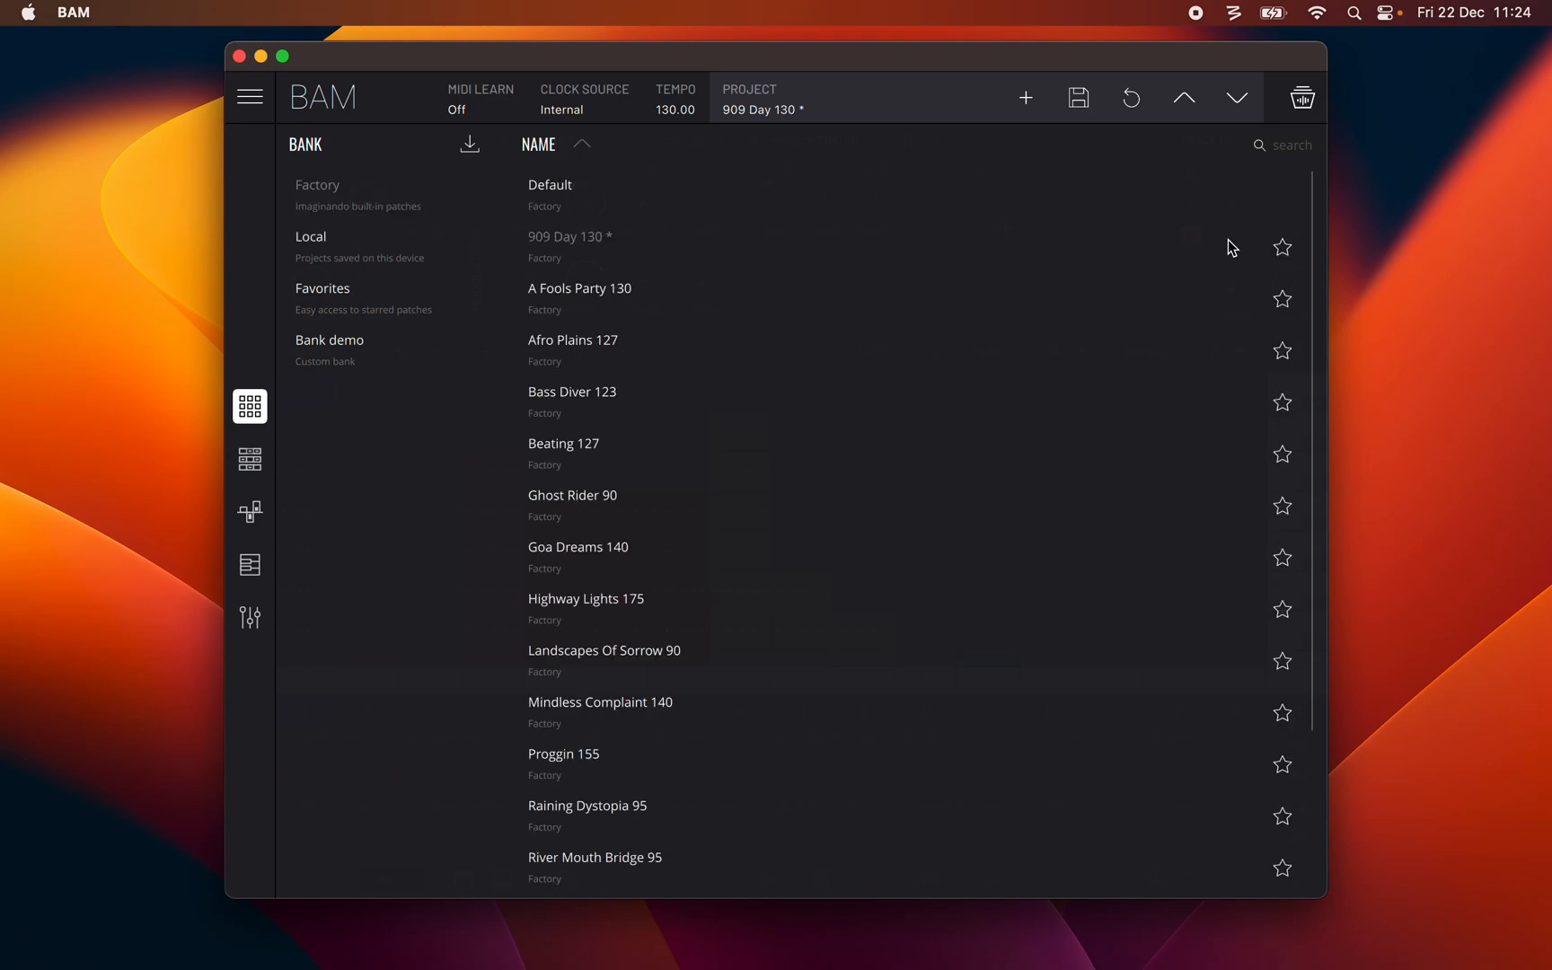
mouse_move(1246, 248)
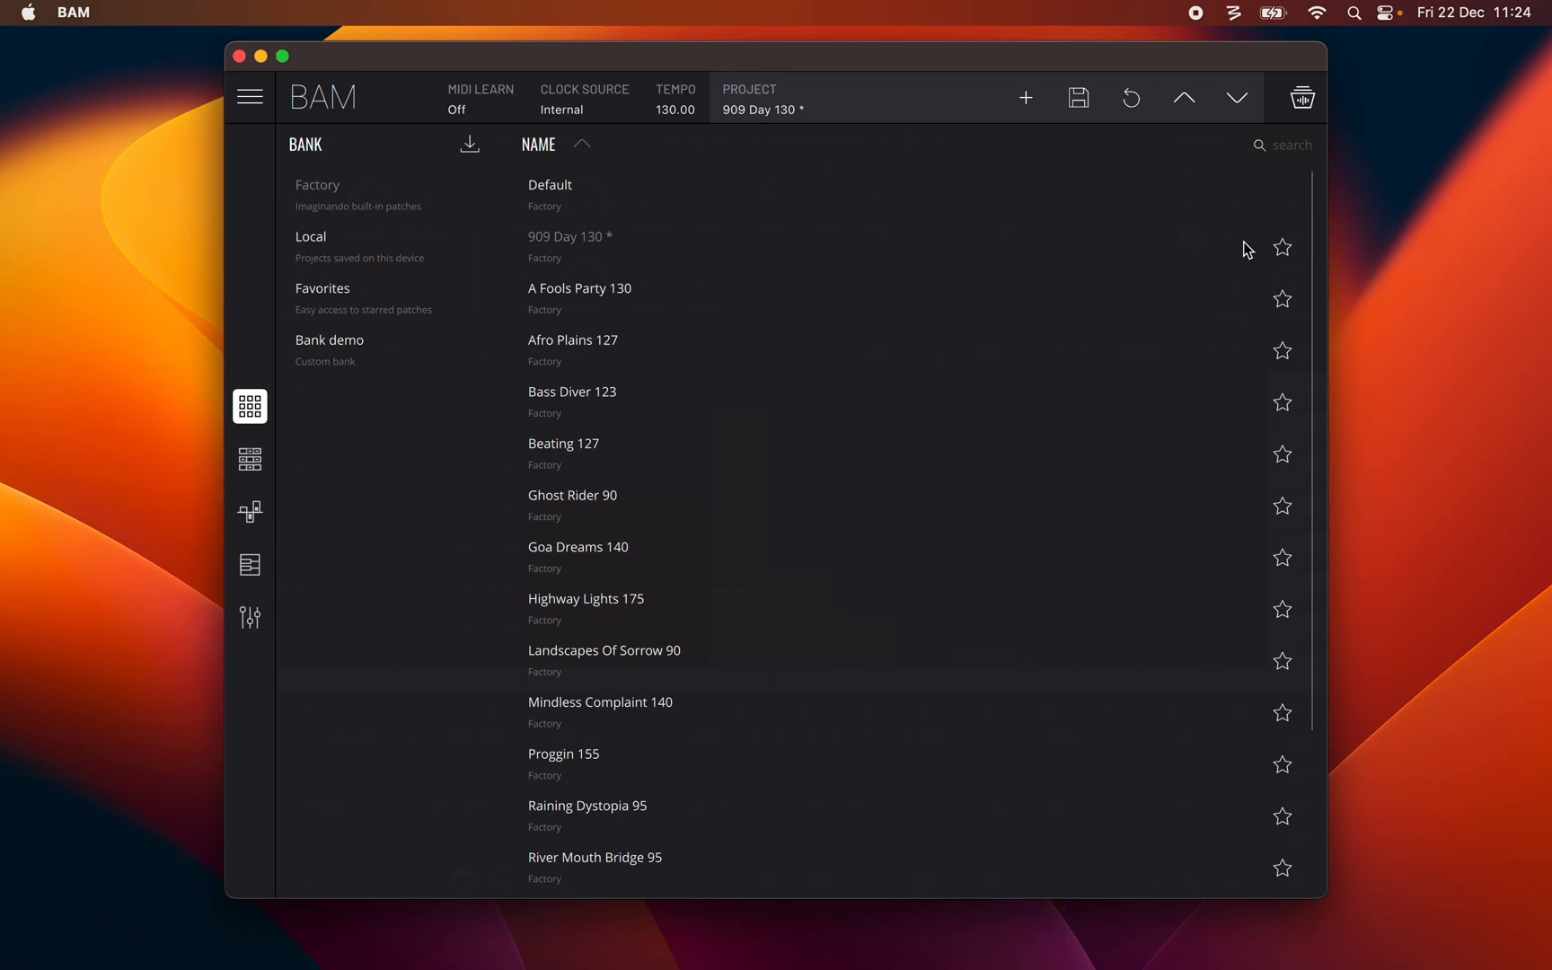